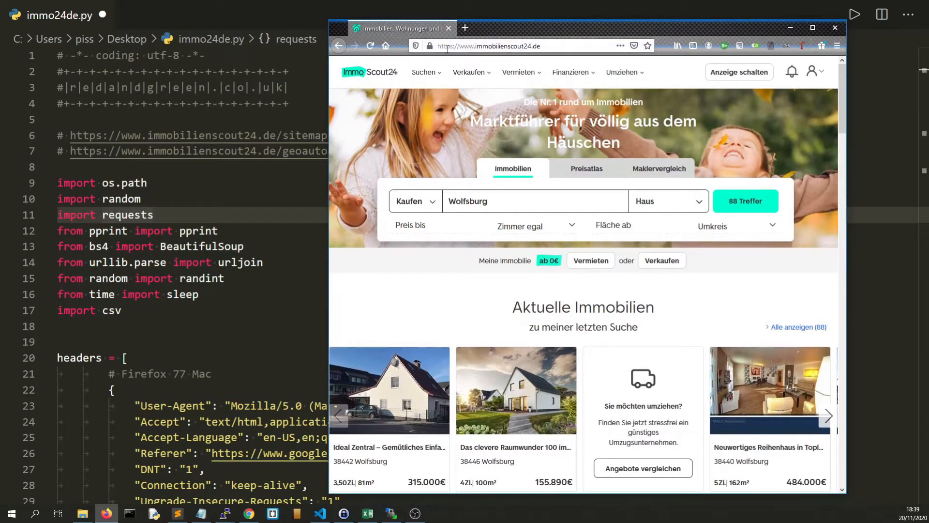
mouse_move(509, 27)
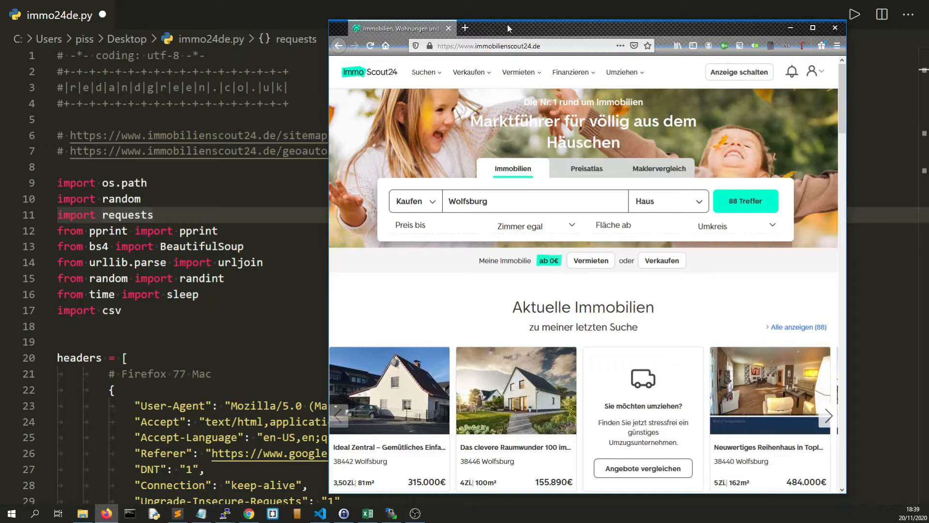
- Search ImmobilienScout24 for houses (Haus) to buy (Kaufen) in Wolfsburg
left_click_drag(508, 28, 480, 30)
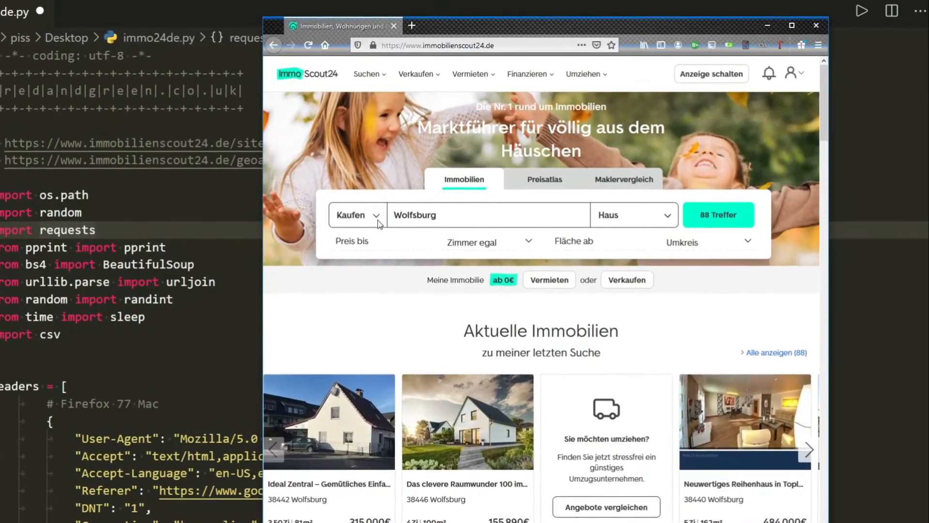
left_click(357, 215)
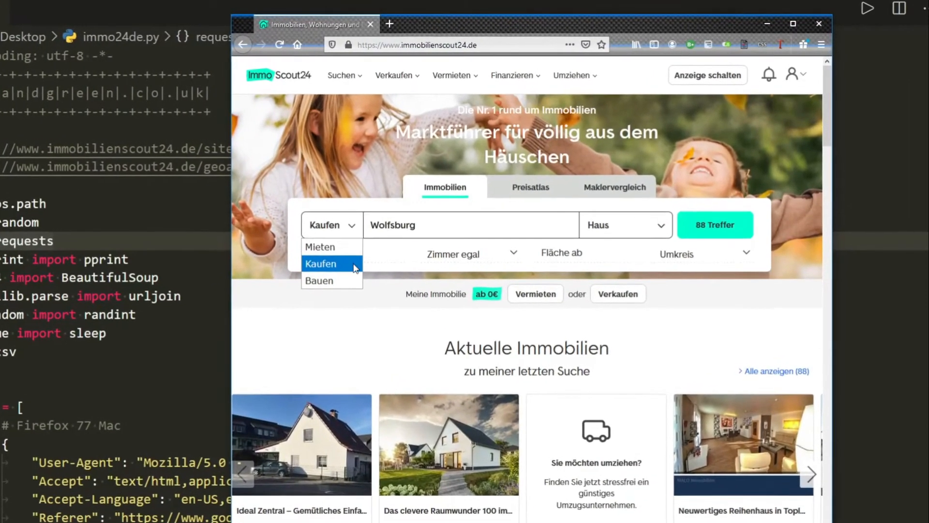
left_click(626, 225)
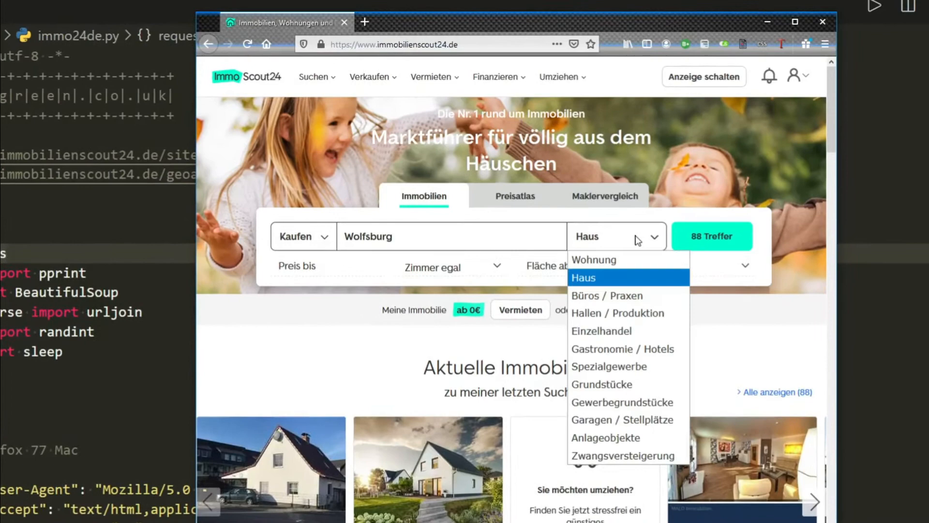
left_click(447, 237)
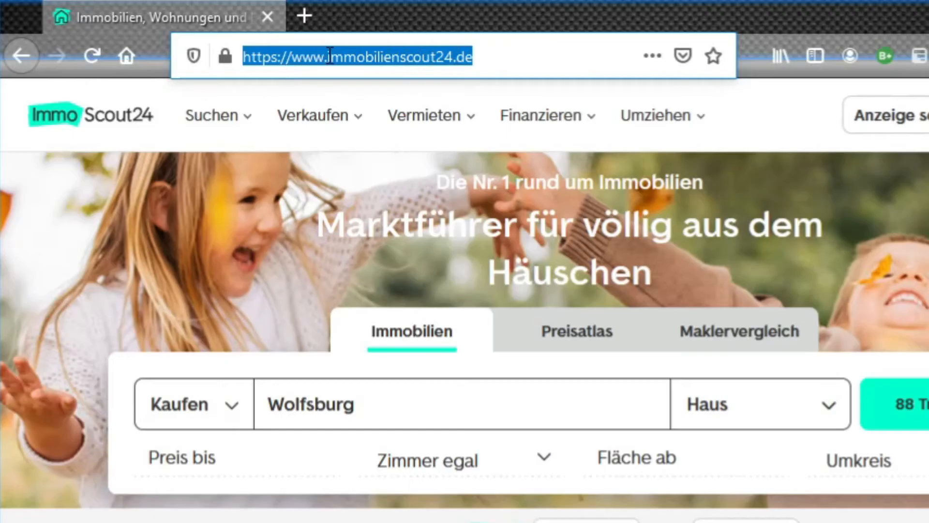
left_click(657, 115)
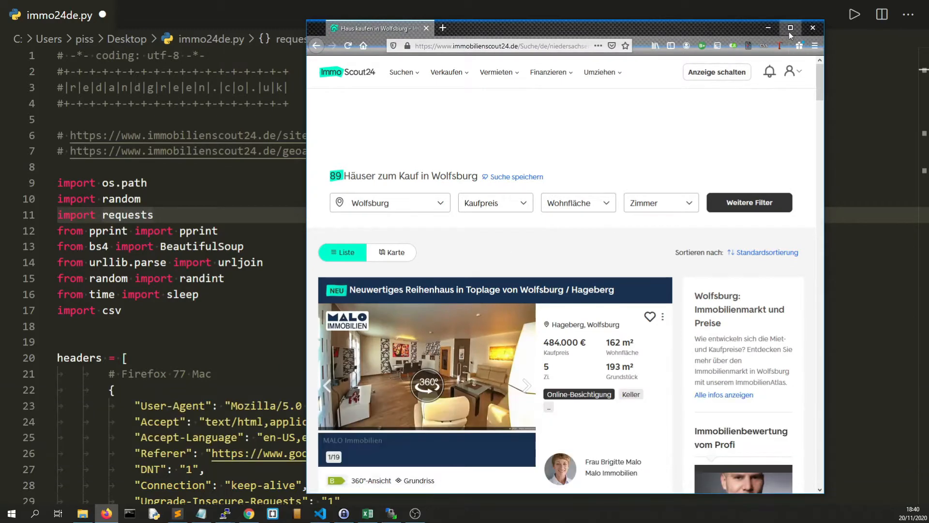
- Maximize Firefox, scroll through the 89 Wolfsburg house listings, then minimize the browser
left_click(790, 27)
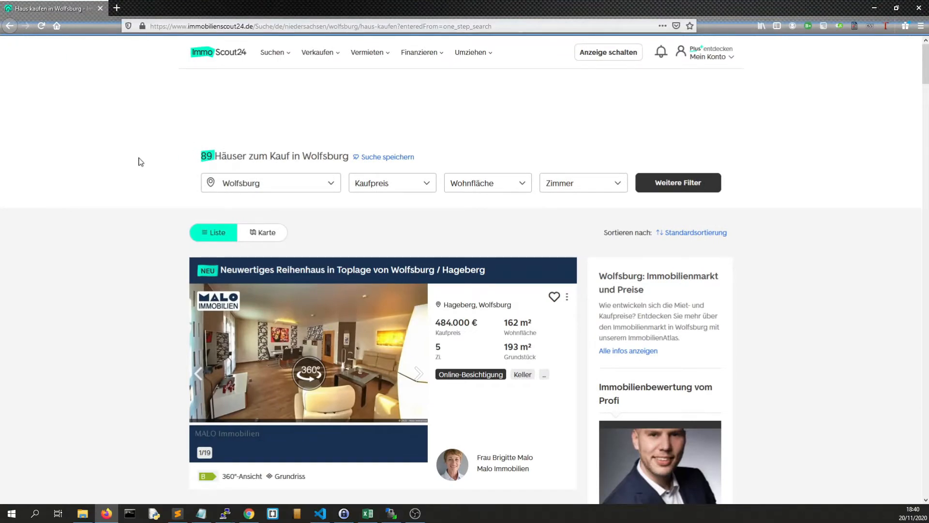
scroll("down", 3)
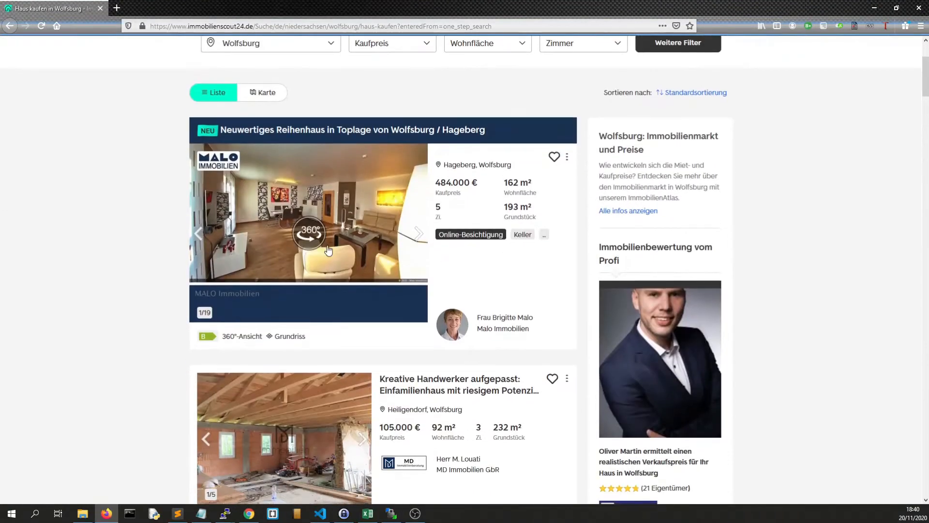
scroll("down", 3)
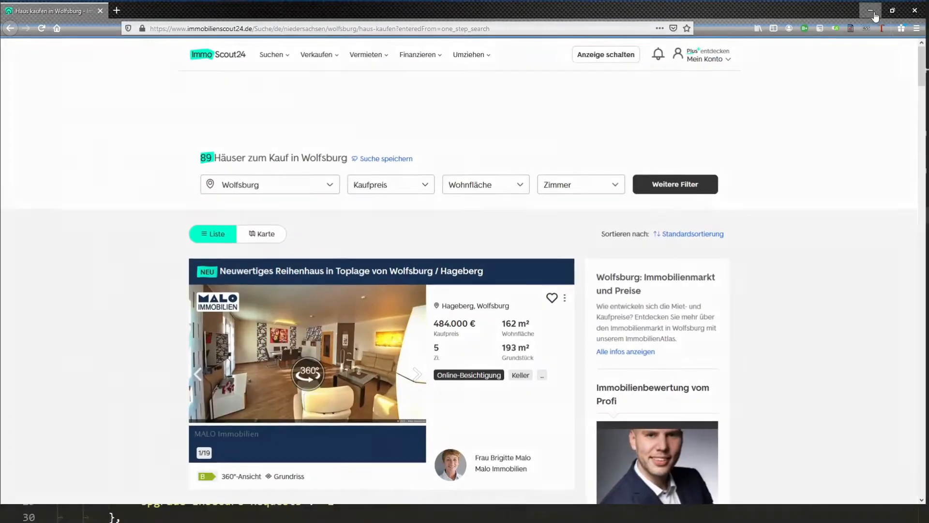
left_click(868, 11)
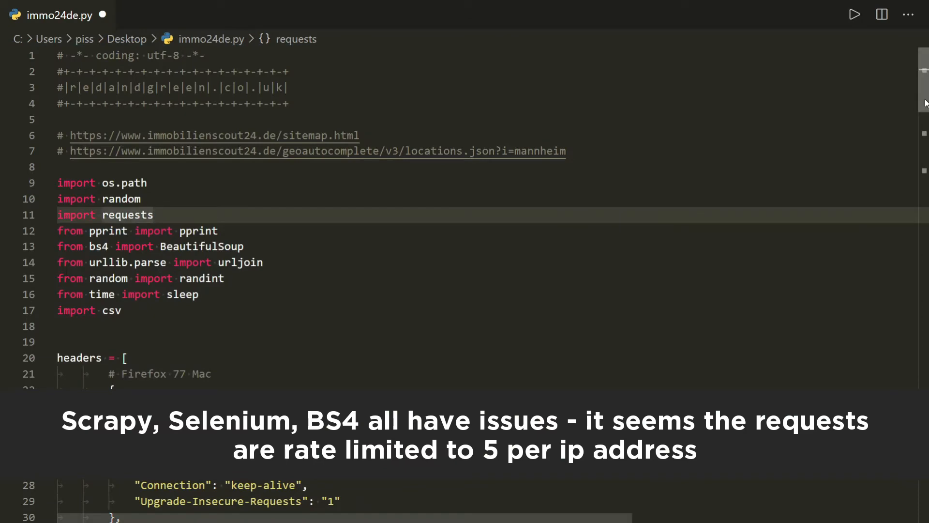
scroll("down", 3)
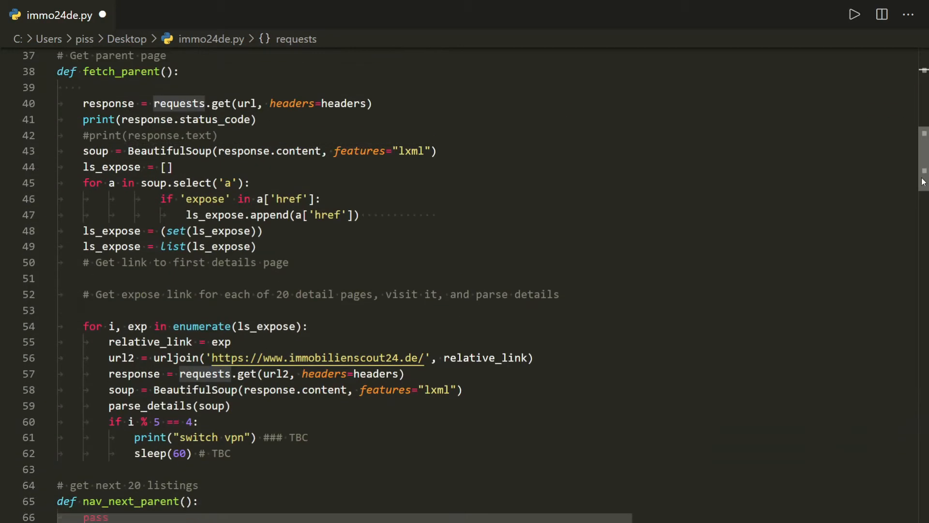
scroll("down", 3)
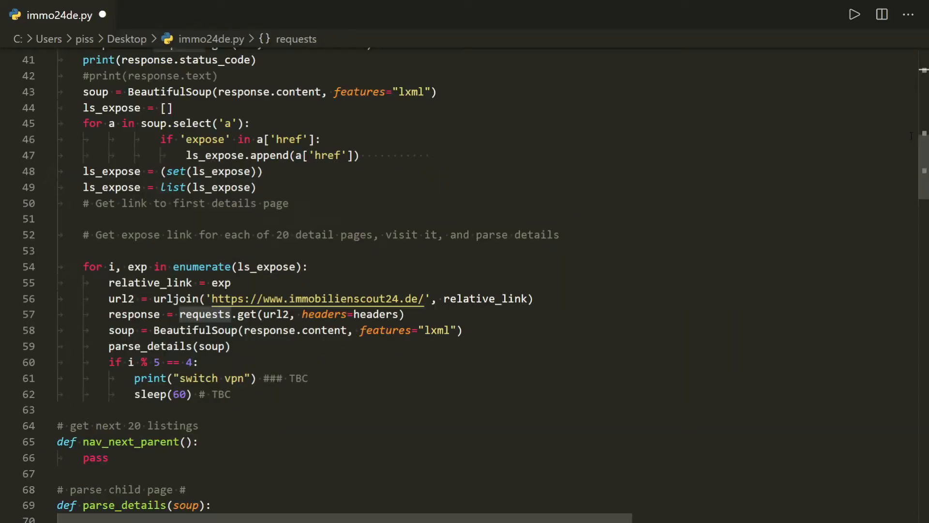
scroll("down", 3)
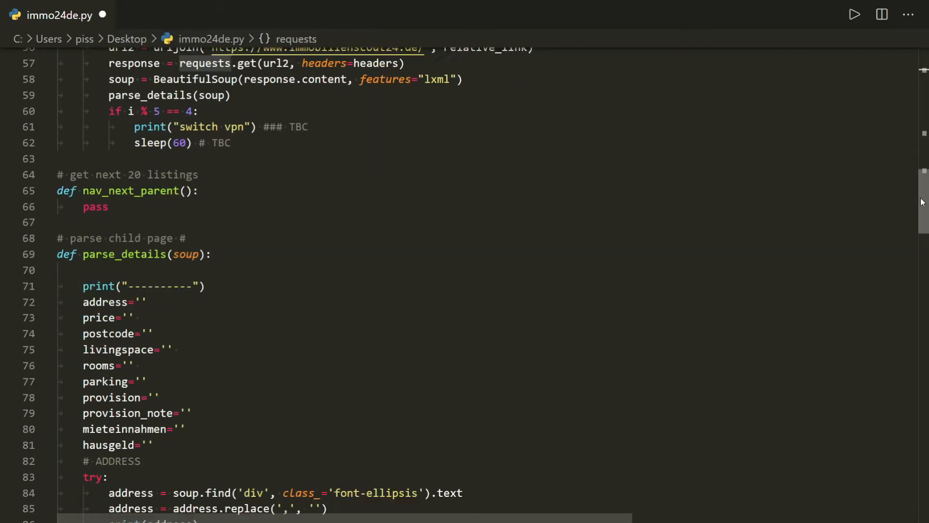
scroll("down", 3)
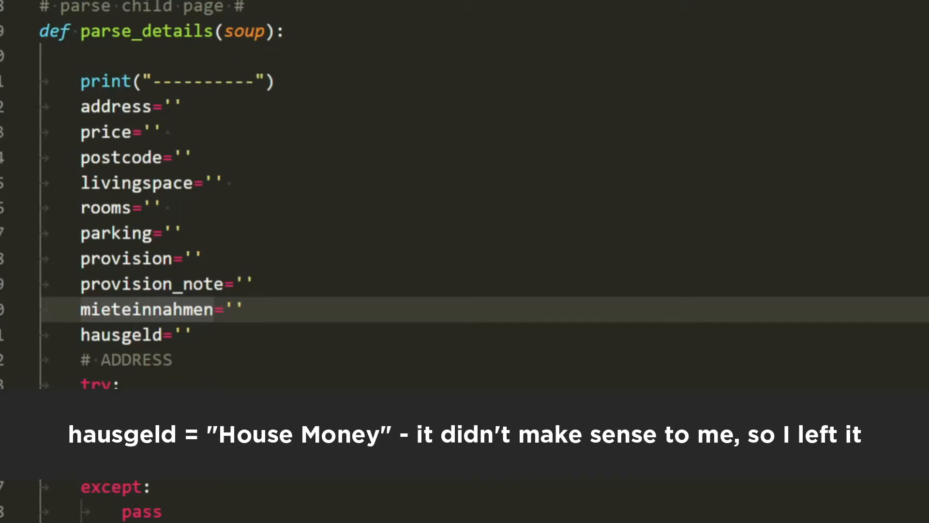
scroll("down", 3)
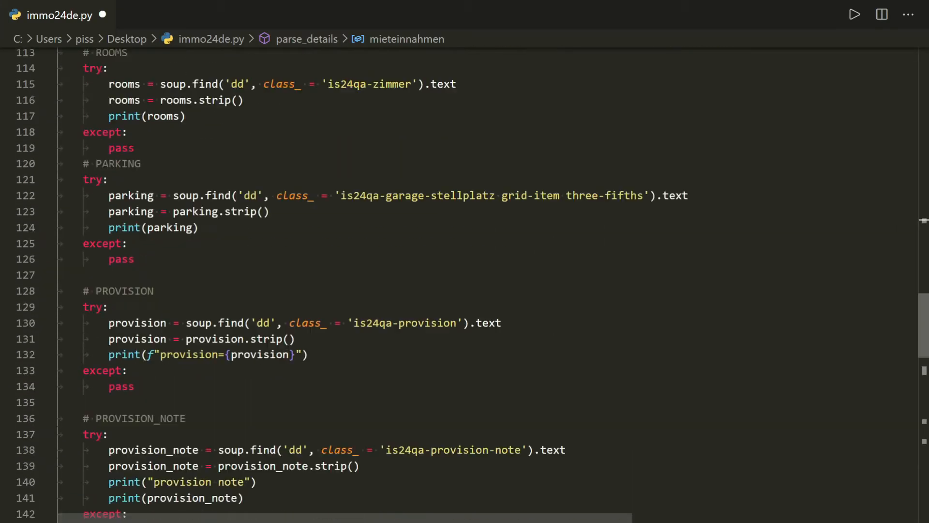
scroll("down", 3)
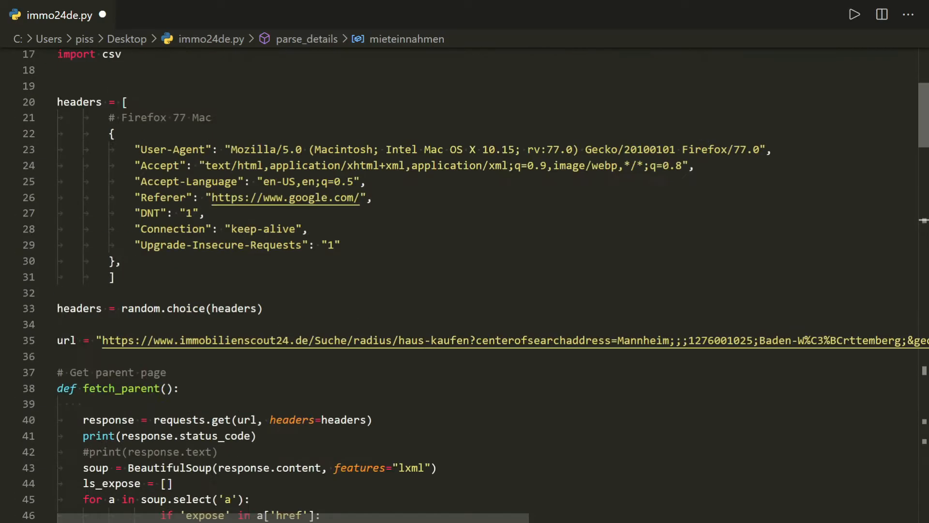
scroll("down", 3)
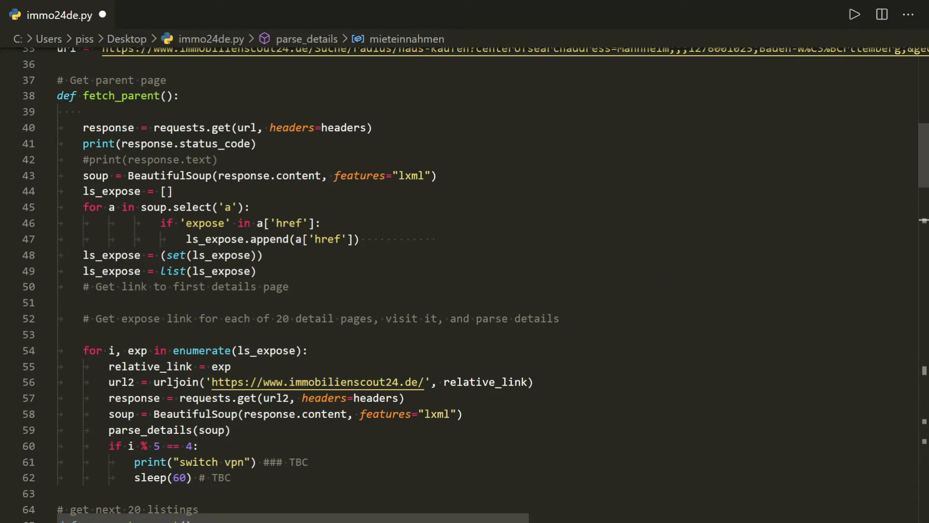
scroll("down", 3)
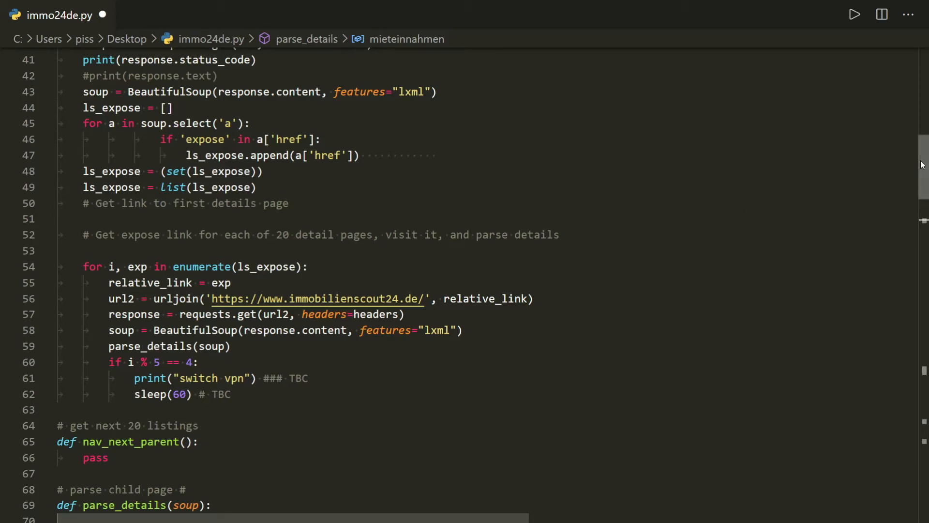
scroll("down", 3)
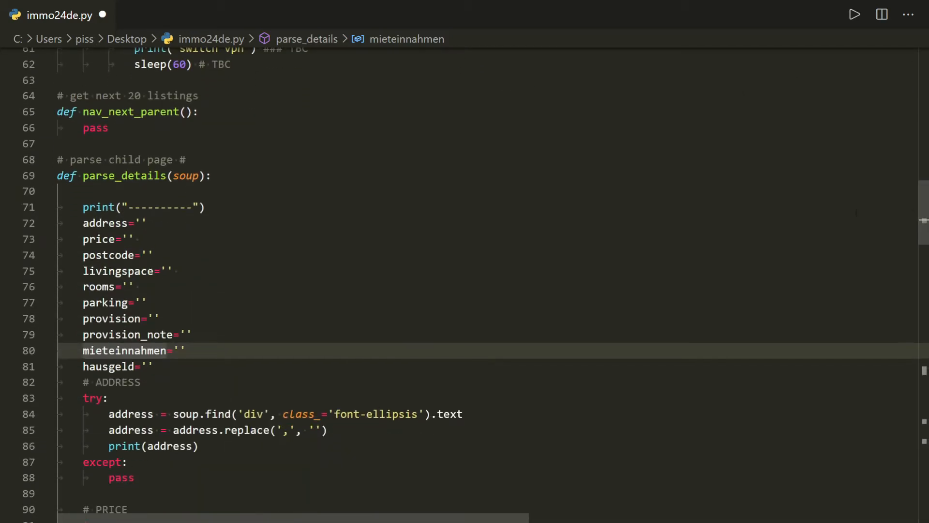
scroll("down", 3)
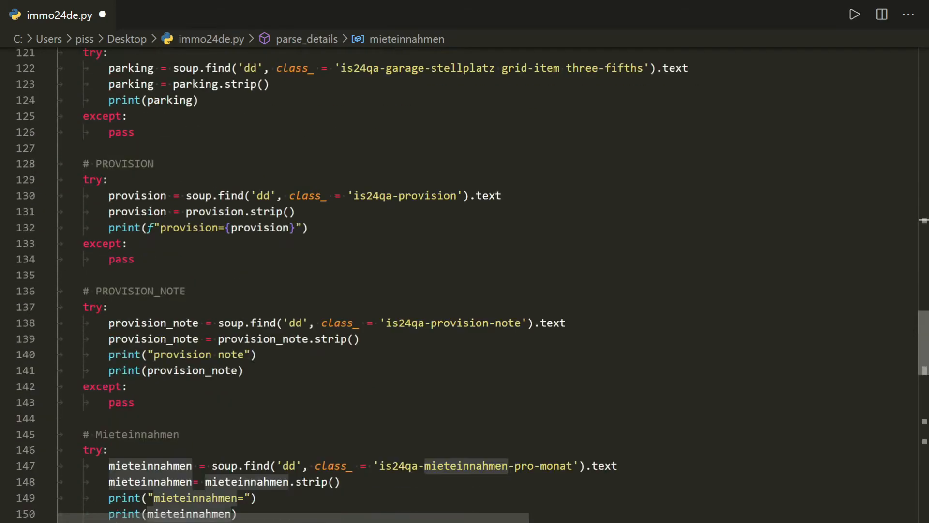
scroll("down", 3)
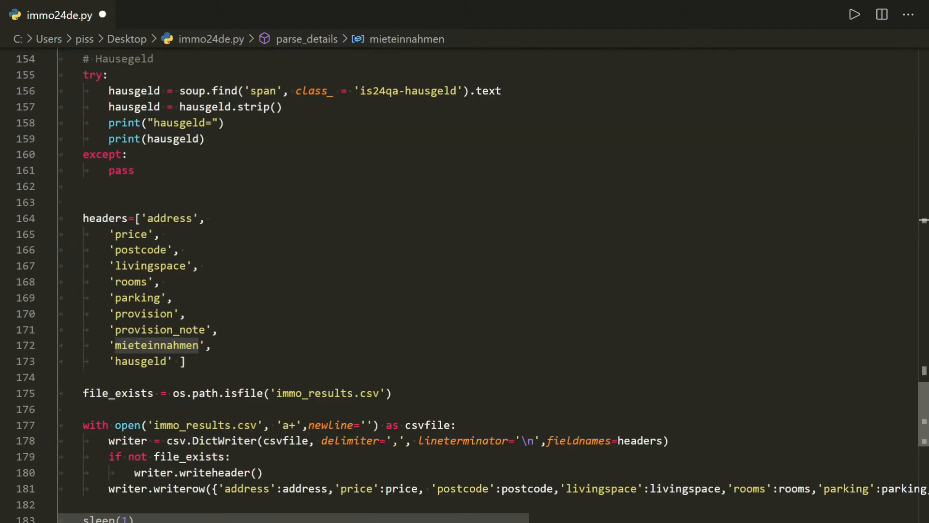
scroll("down", 3)
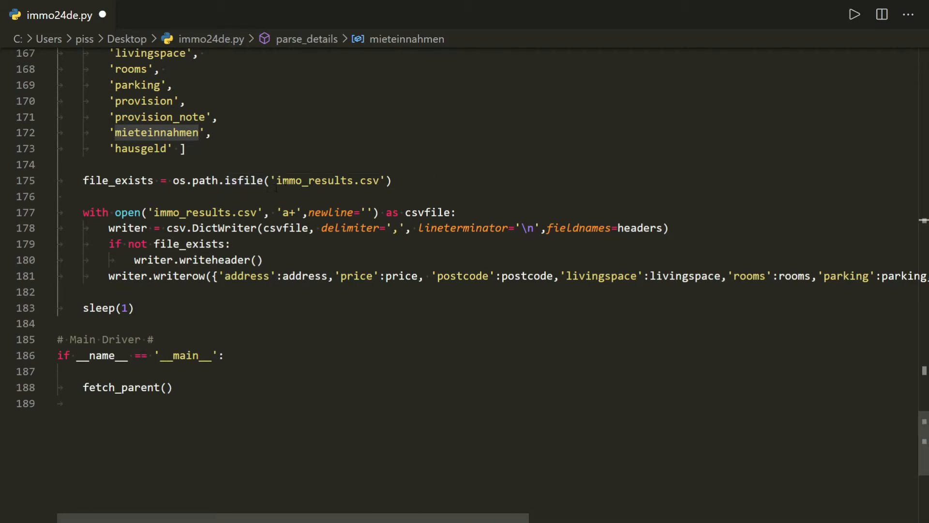
left_click(211, 132)
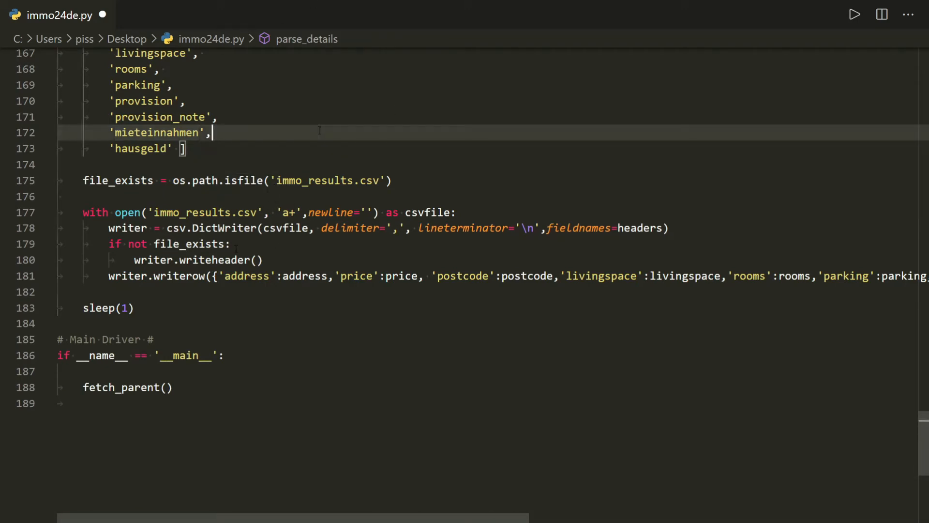
left_click(855, 14)
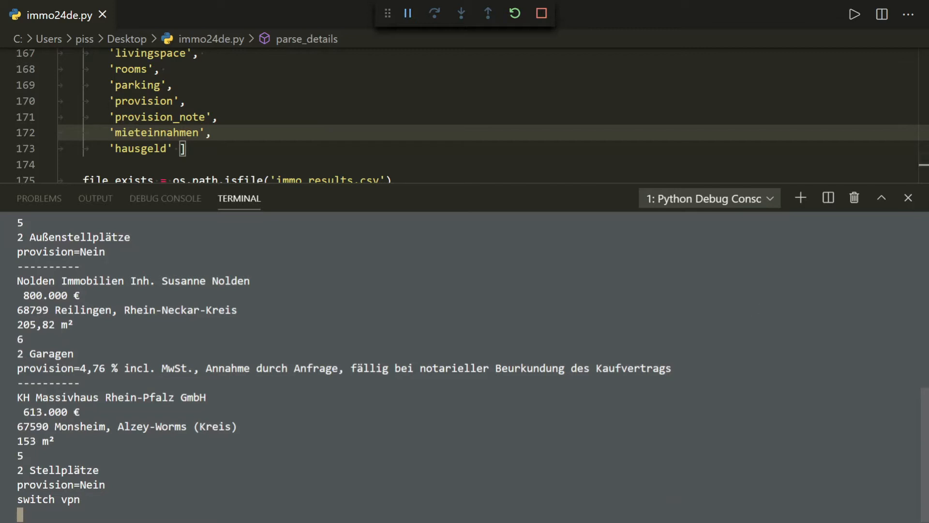
mouse_move(217, 352)
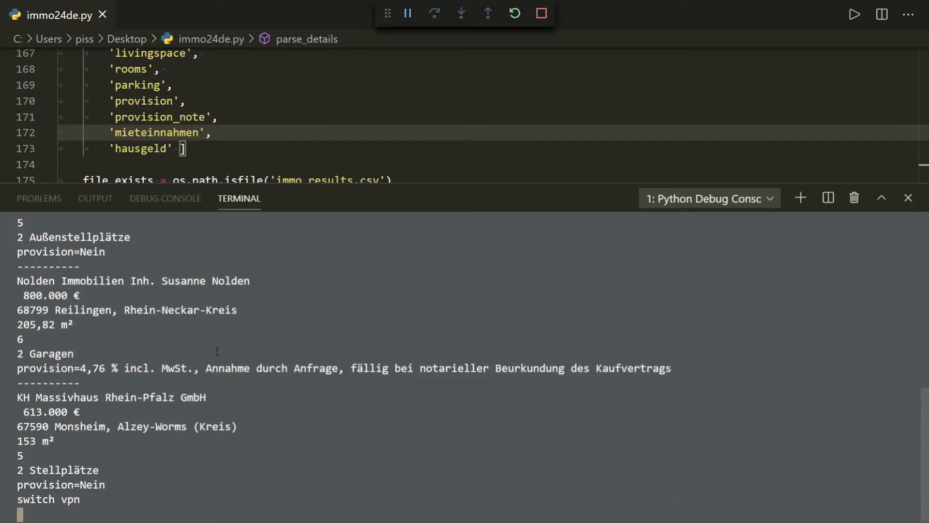
mouse_move(279, 334)
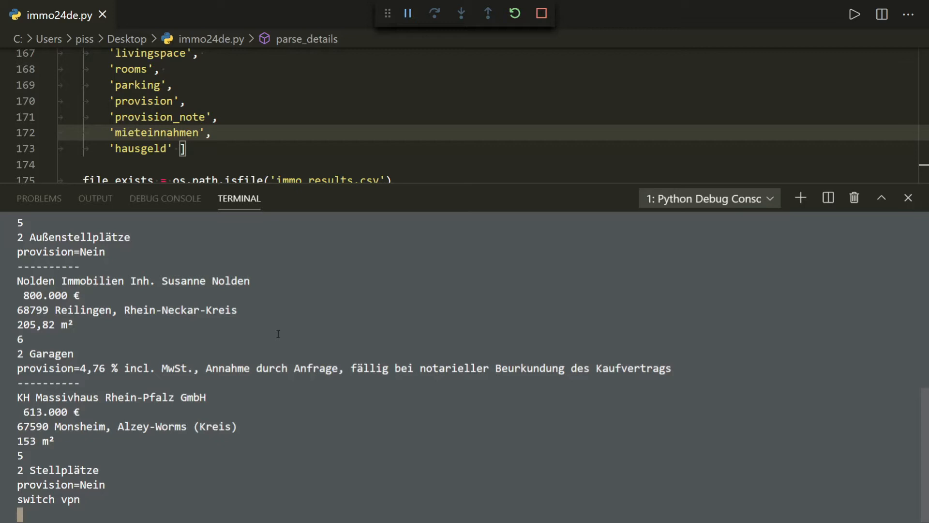
mouse_move(557, 184)
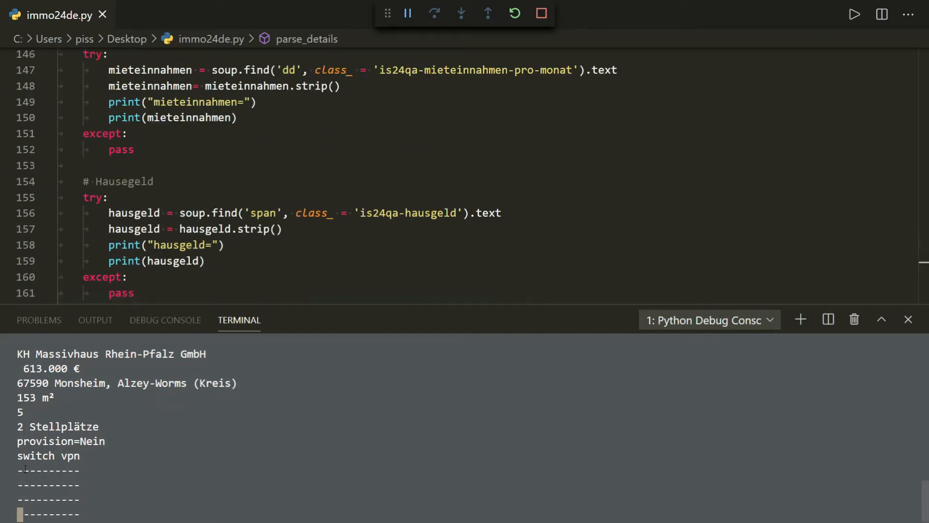
- Scroll the terminal to follow the printed listing details and 'switch vpn' notices
scroll("down", 3)
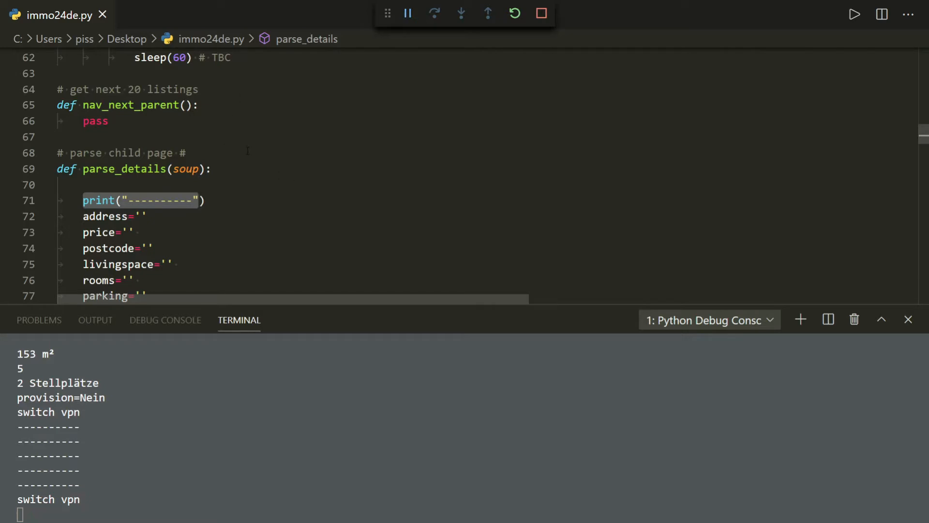
- Stop the scraper and run vpnrotate.sh on the Pi, switching it-mil2 to jp-tok
left_click(542, 13)
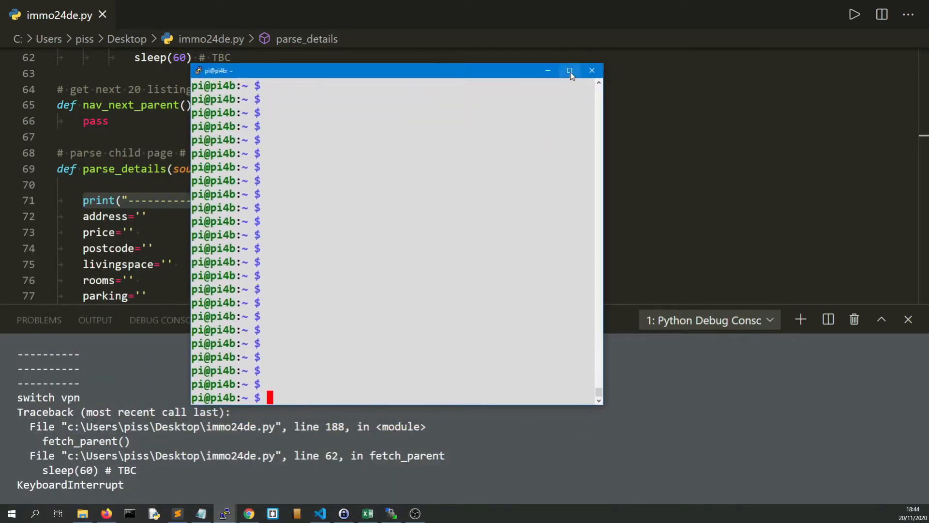
left_click(570, 70)
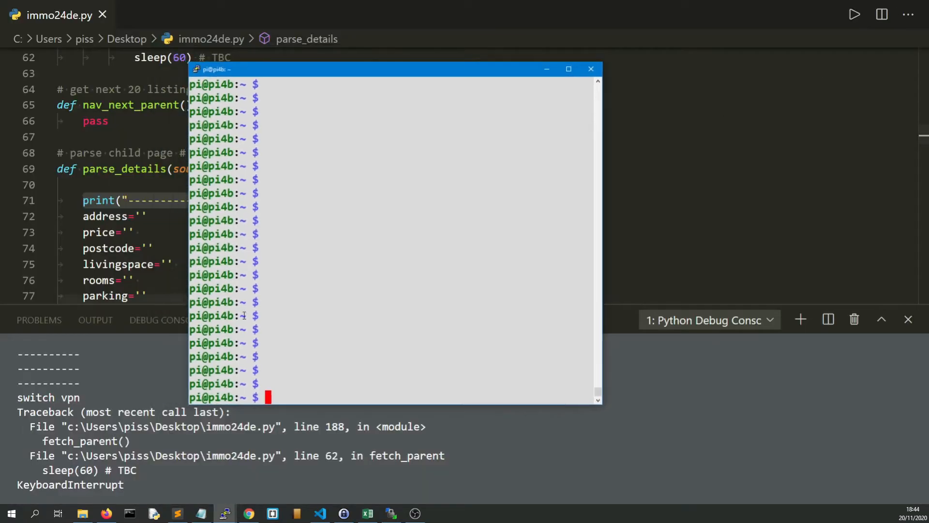
left_click(569, 68)
type("sudo ./vpnrotate.sh")
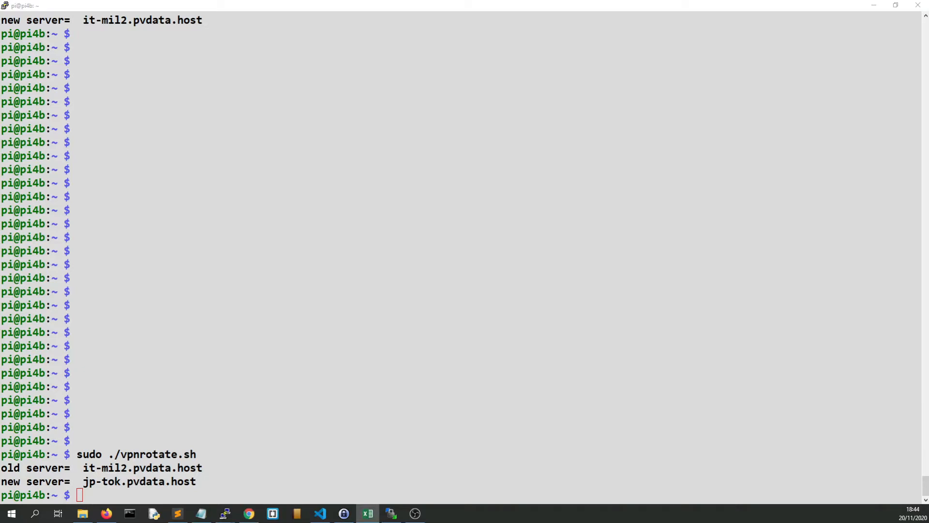
left_click(367, 513)
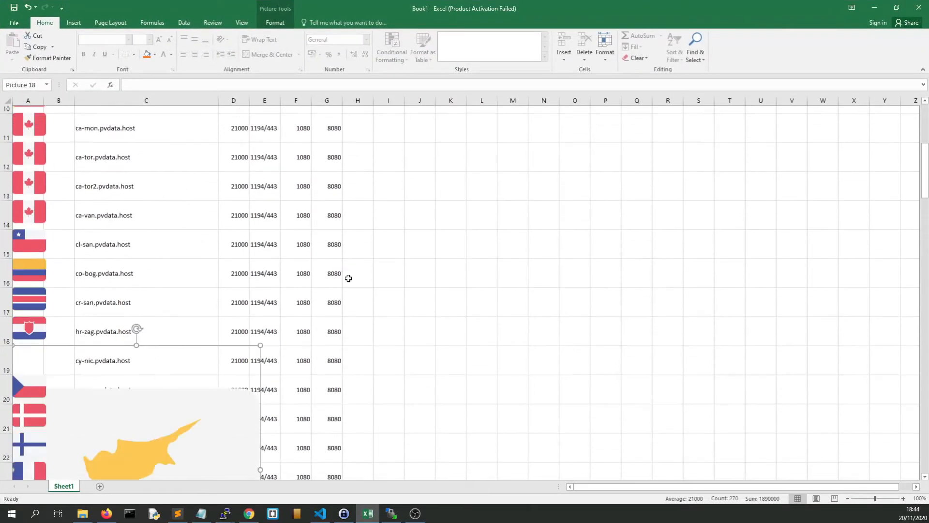
scroll("down", 3)
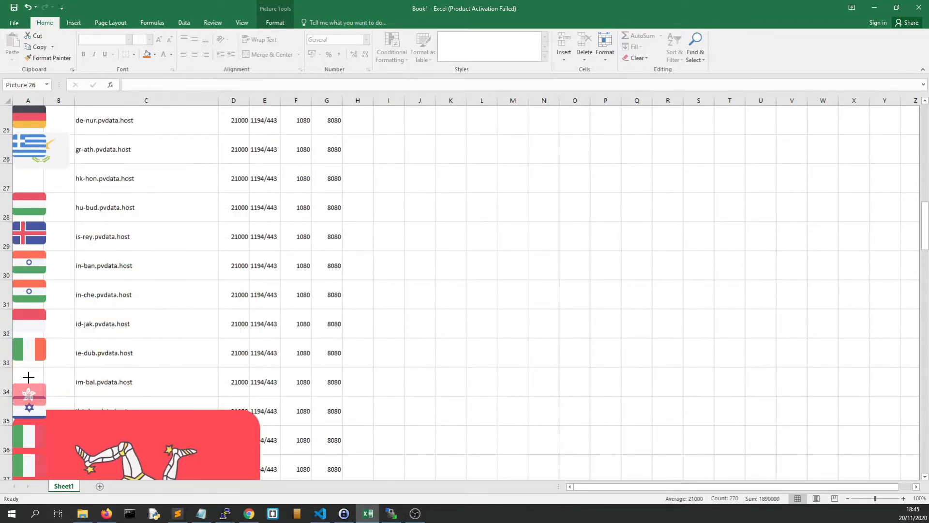
scroll("down", 3)
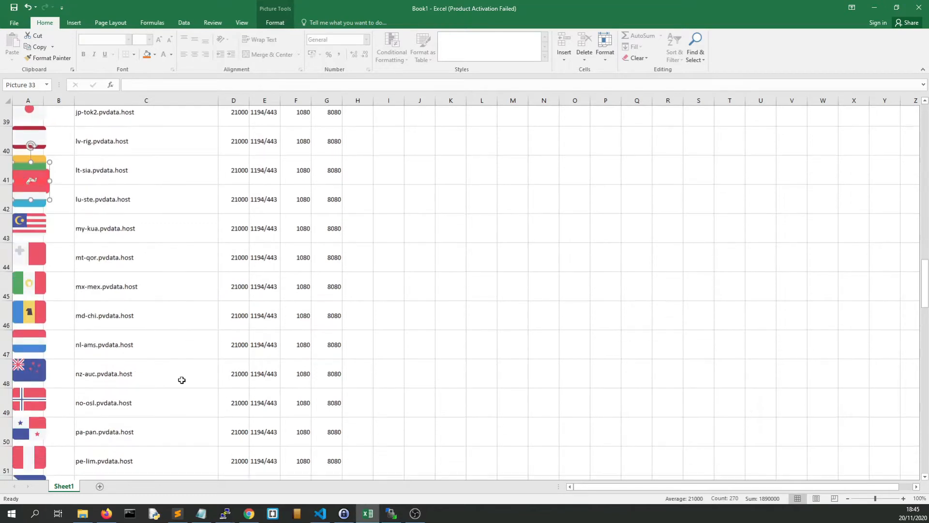
scroll("down", 3)
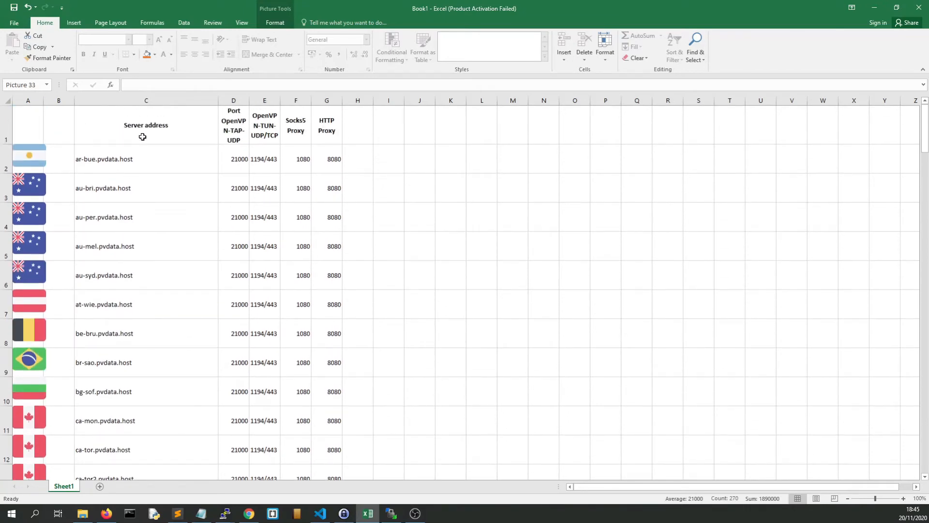
mouse_move(139, 143)
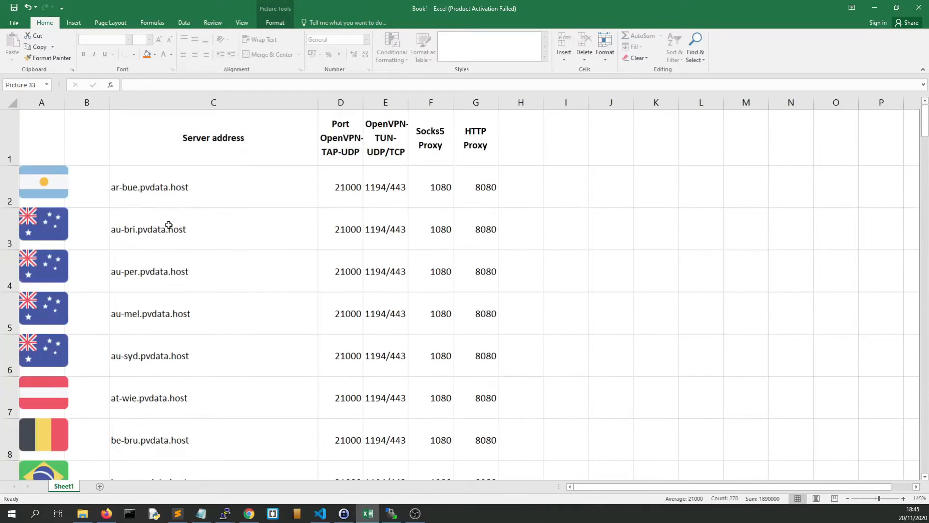
mouse_move(38, 312)
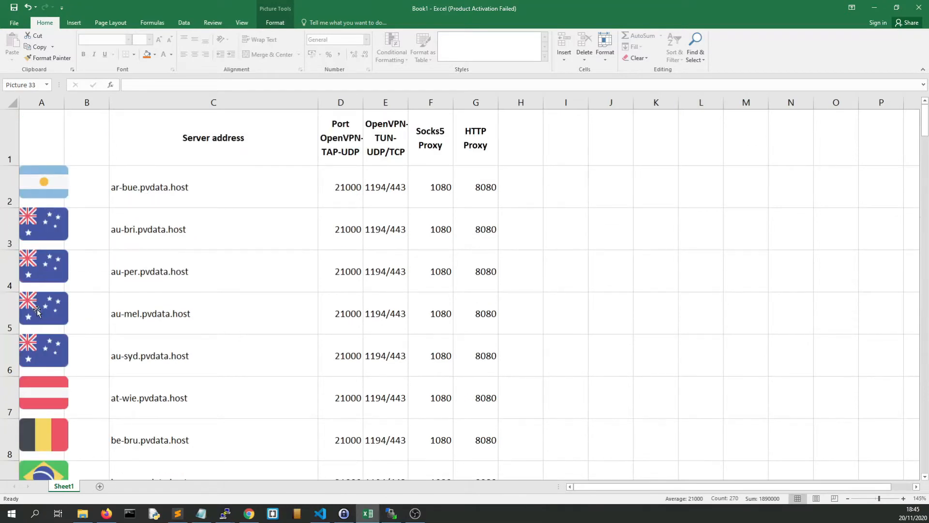
mouse_move(50, 437)
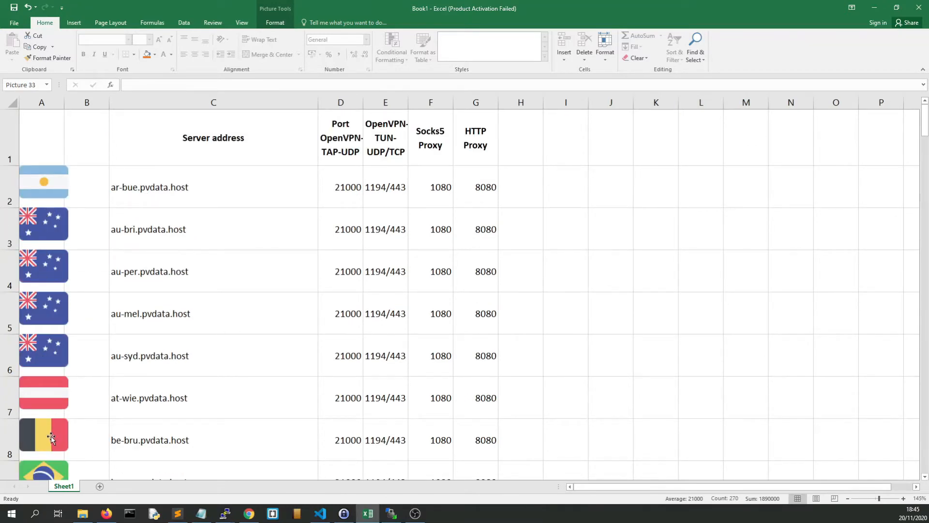
mouse_move(118, 419)
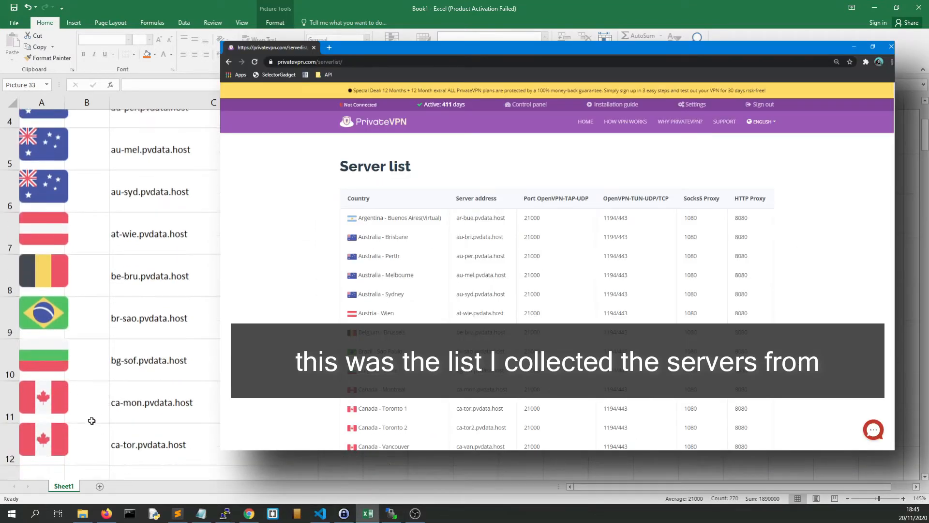
scroll("down", 3)
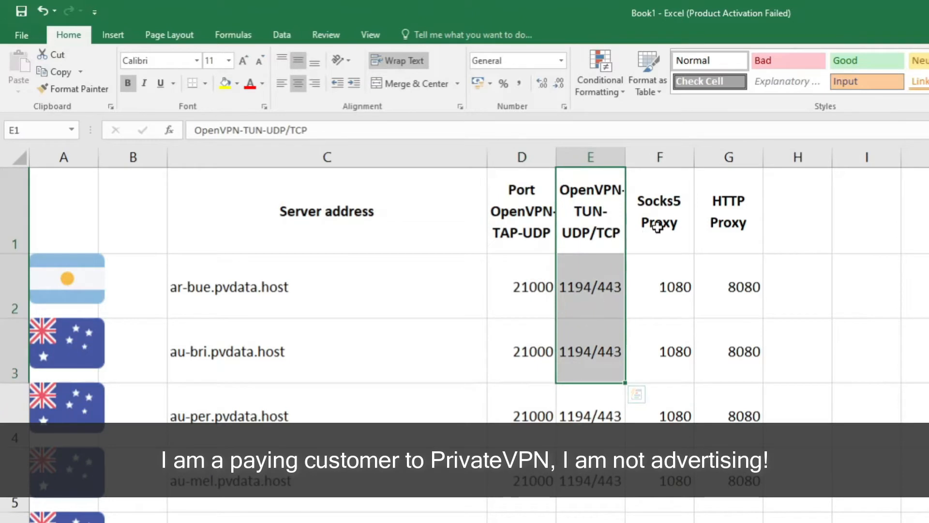
mouse_move(660, 227)
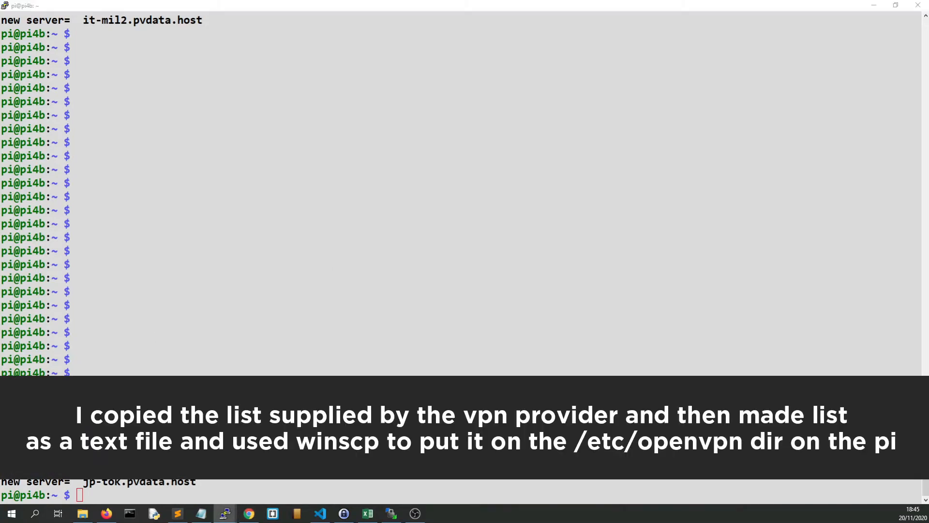
- Switch from PuTTY to the vpnrotate.sh page on GitHub in Chrome
left_click(249, 513)
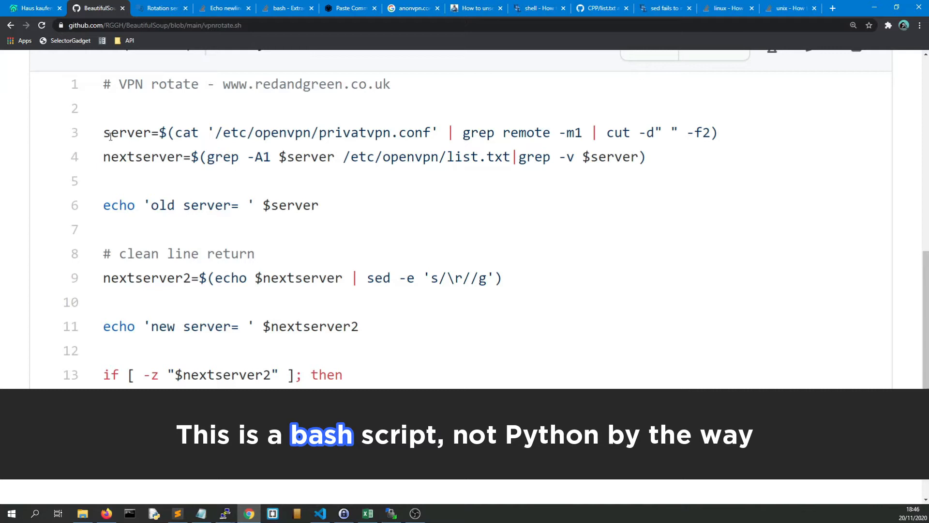
- Highlight the server variable, openvpn config path and cut field number in vpnrotate.sh
double_click(126, 133)
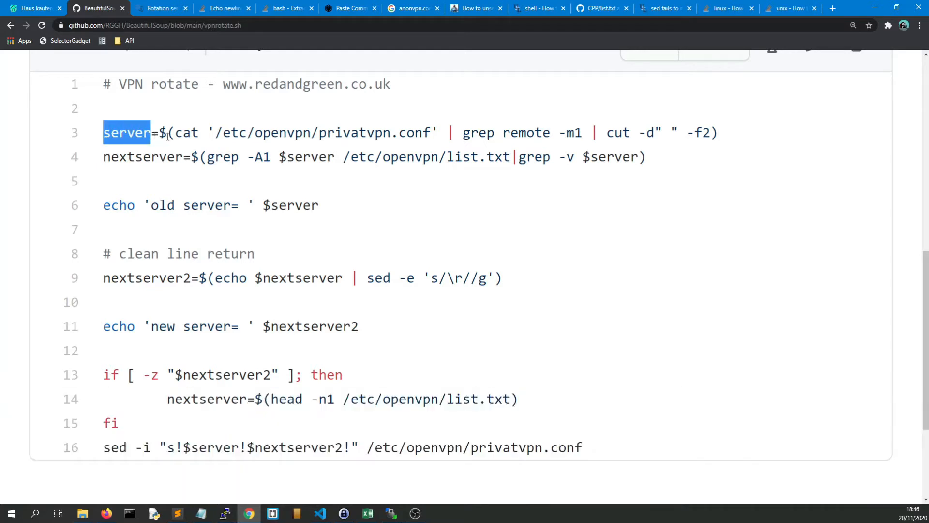
mouse_move(216, 132)
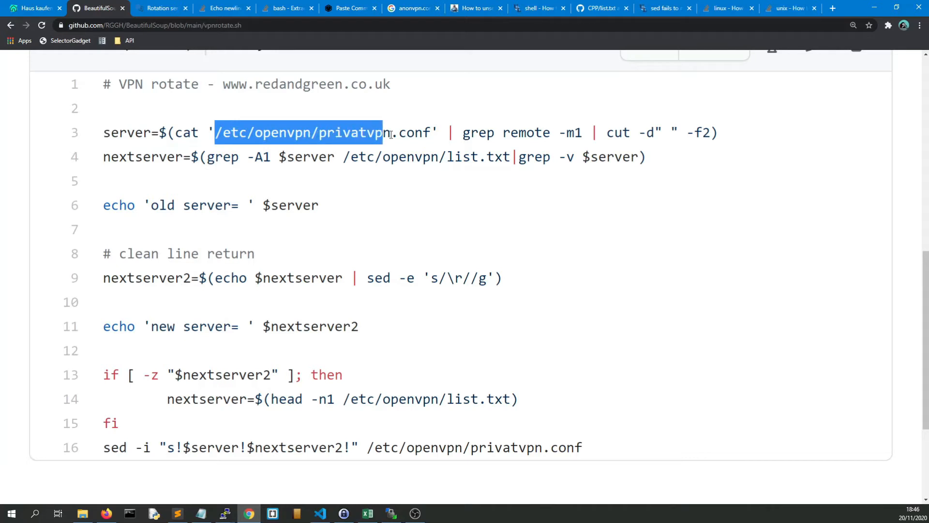
left_click_drag(383, 133, 433, 133)
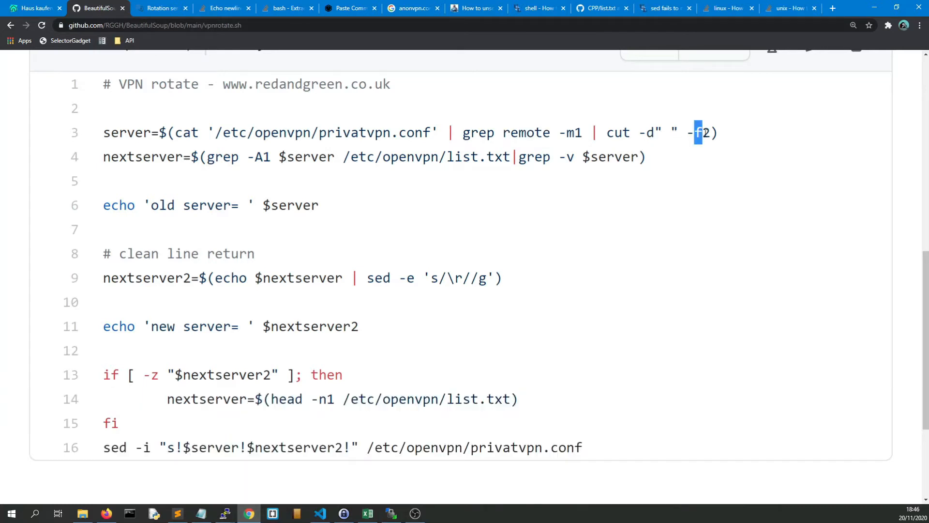
left_click_drag(697, 132, 711, 132)
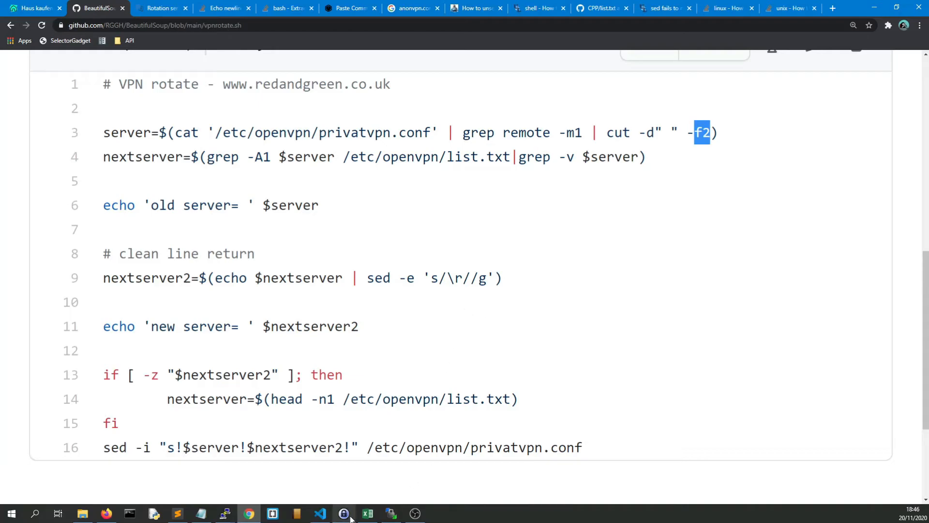
left_click(367, 513)
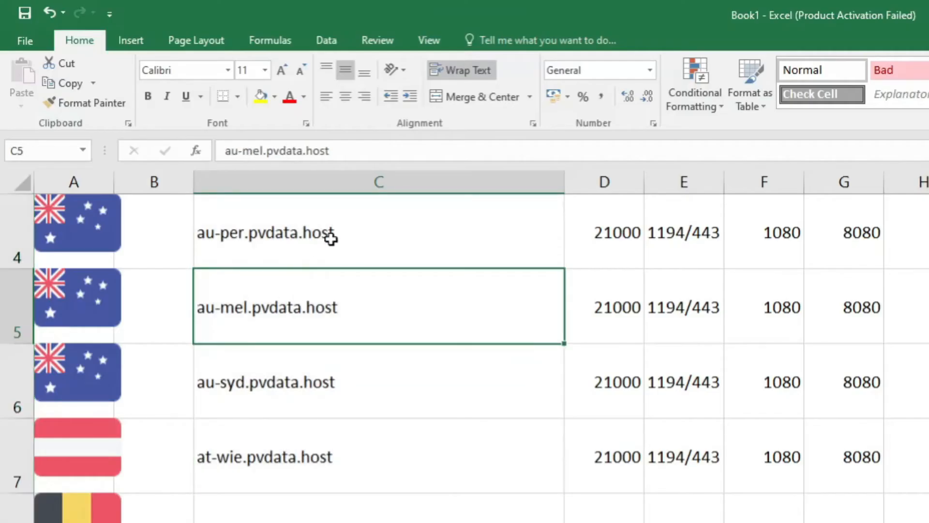
- Autofit row heights, apply the Bad style to the server address column, and scroll to row 91
double_click(265, 234)
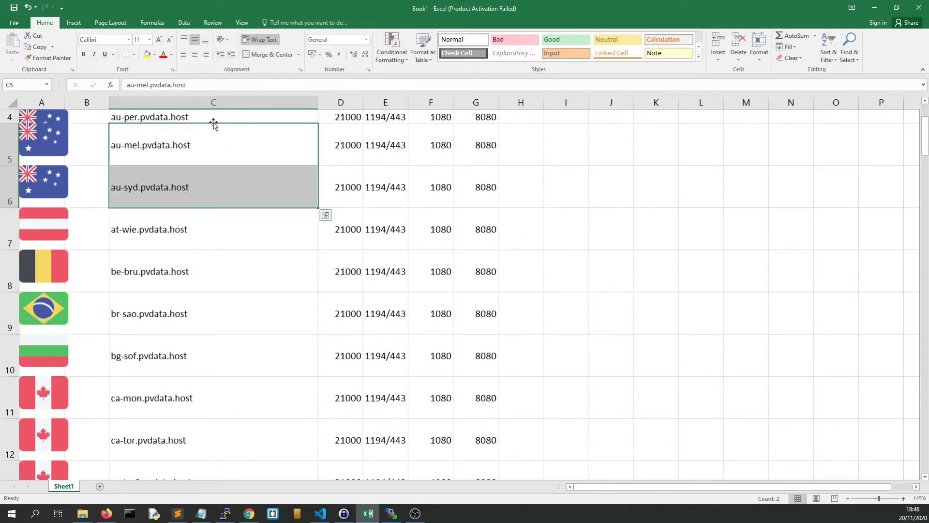
left_click(515, 39)
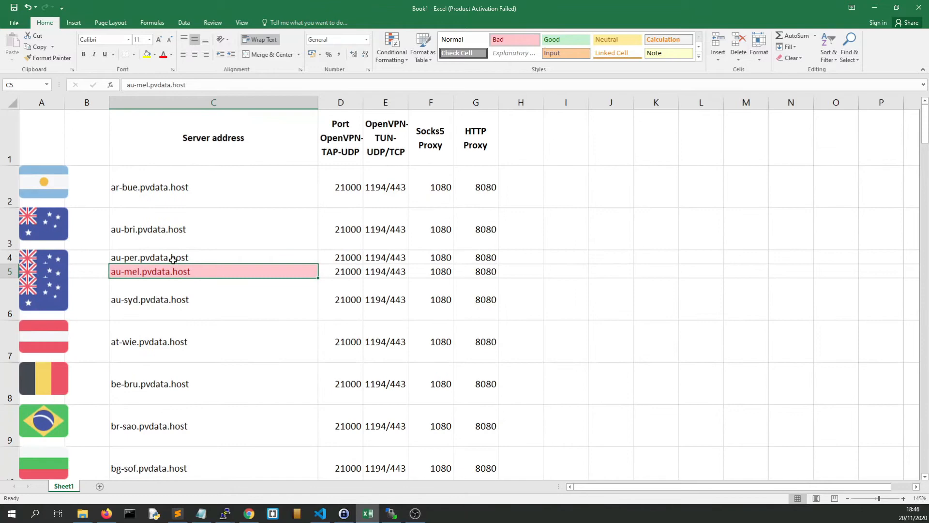
left_click(213, 137)
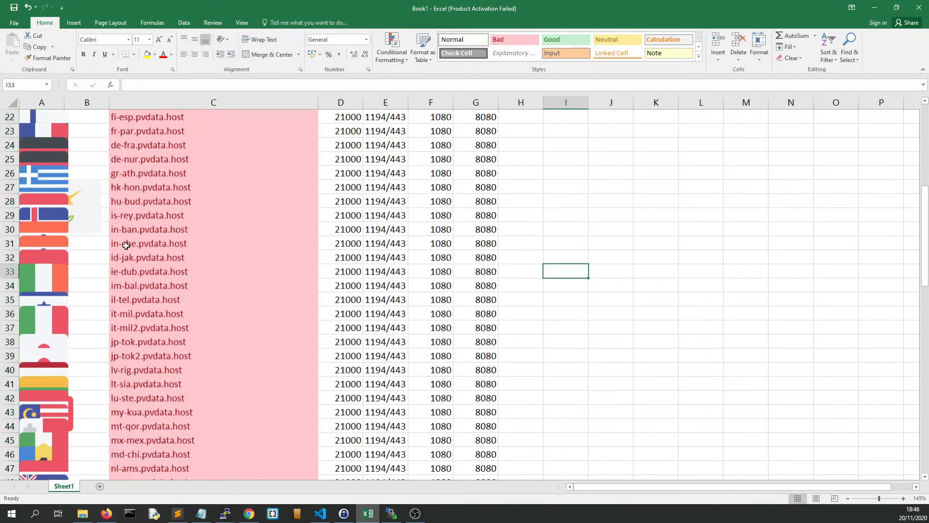
left_click(150, 243)
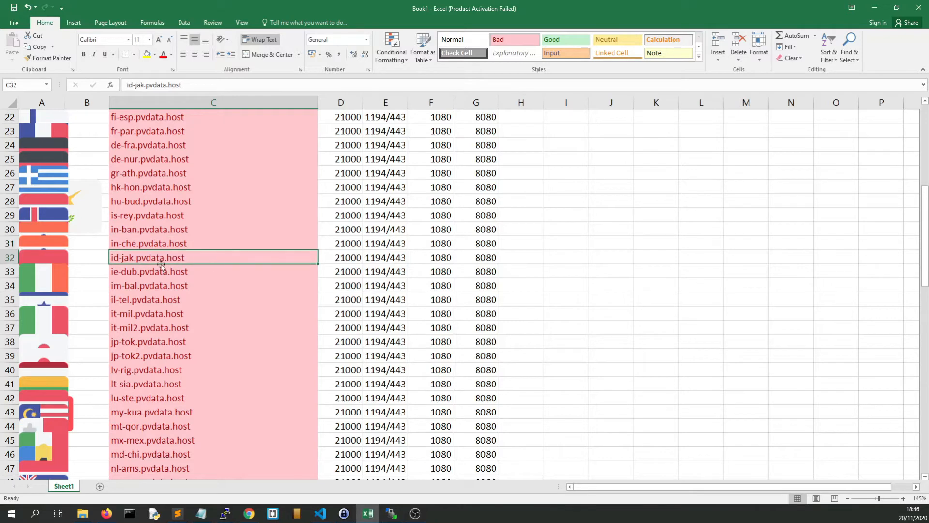
scroll("down", 3)
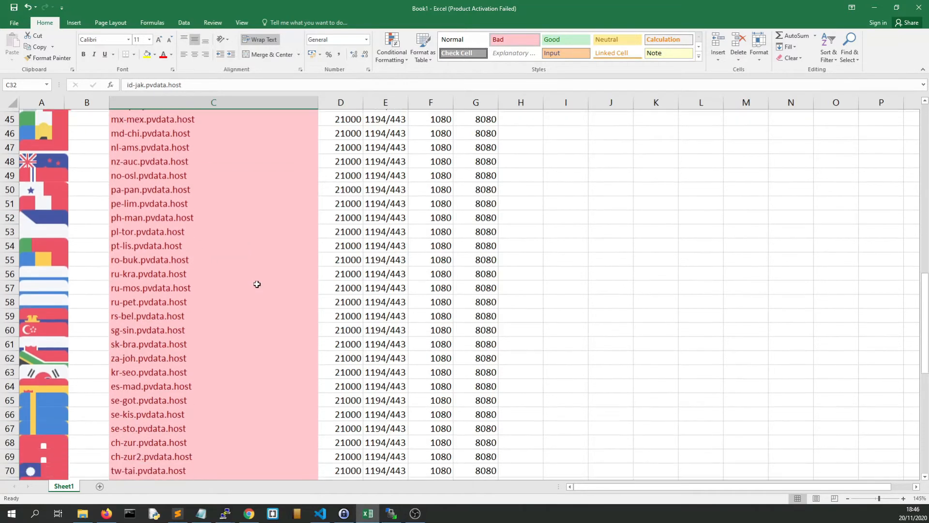
scroll("down", 3)
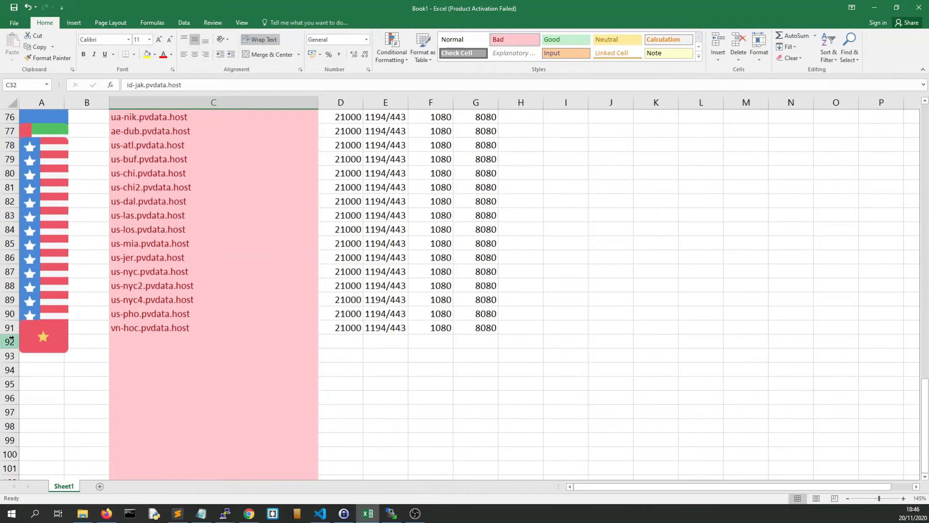
left_click(43, 336)
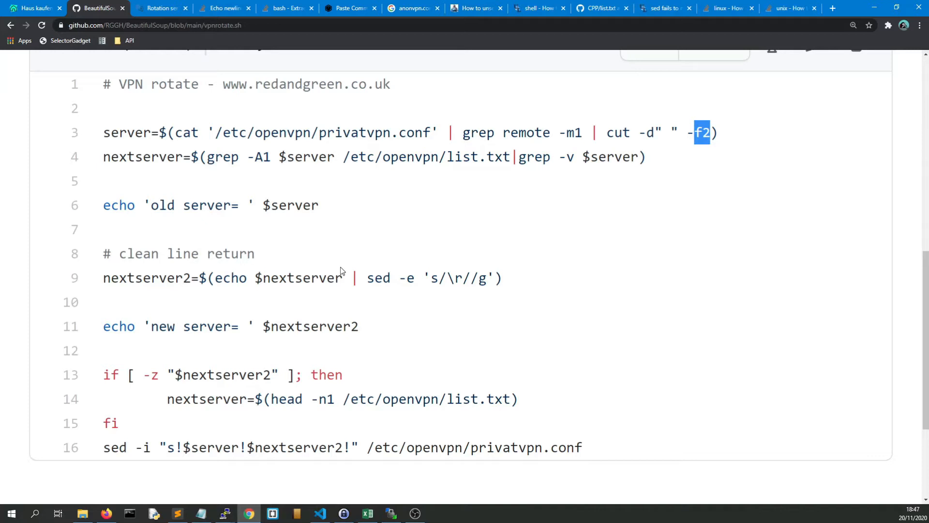
mouse_move(480, 200)
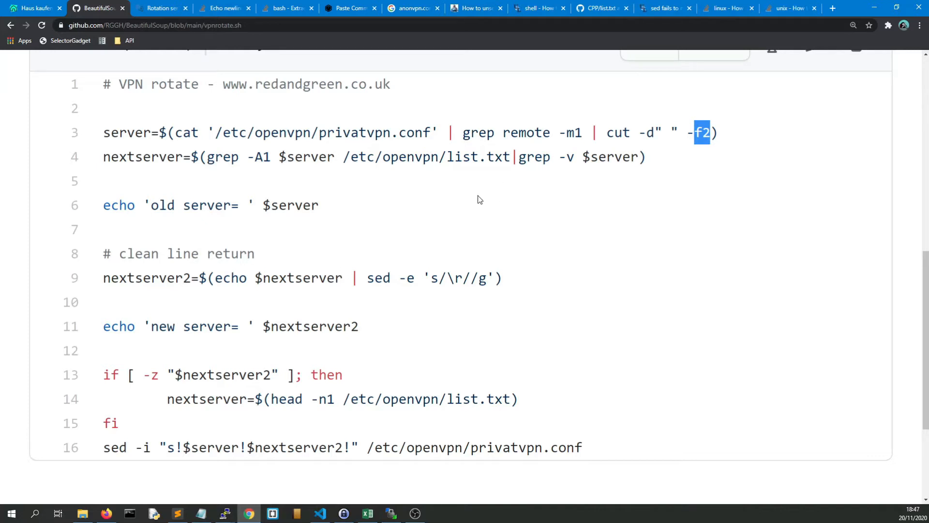
mouse_move(710, 155)
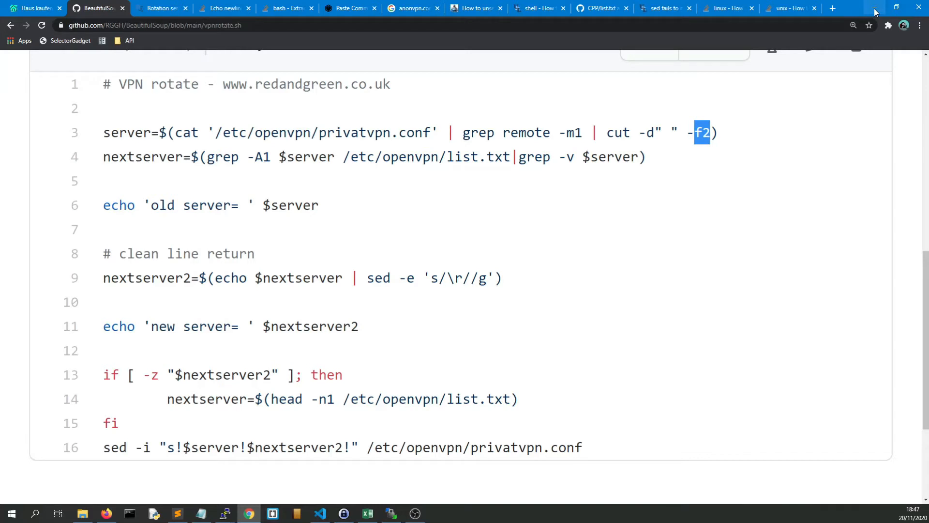
mouse_move(878, 8)
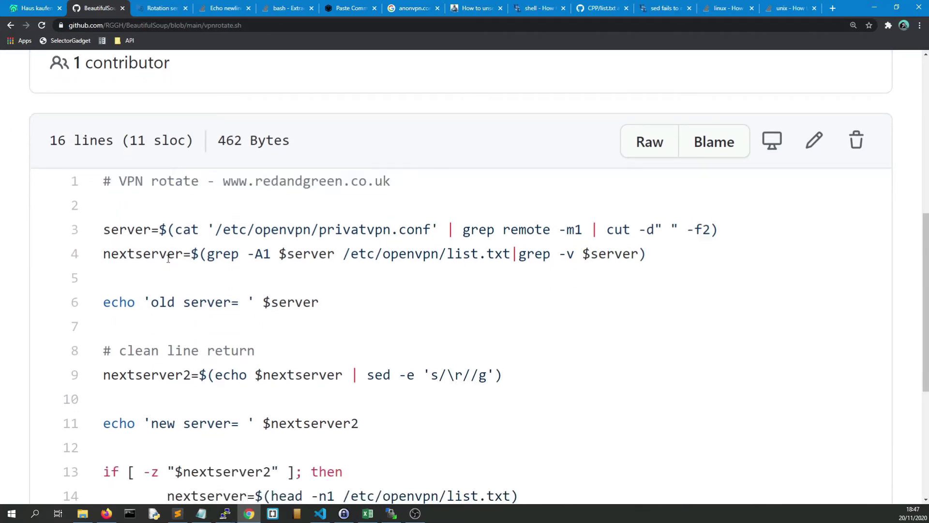
scroll("down", 3)
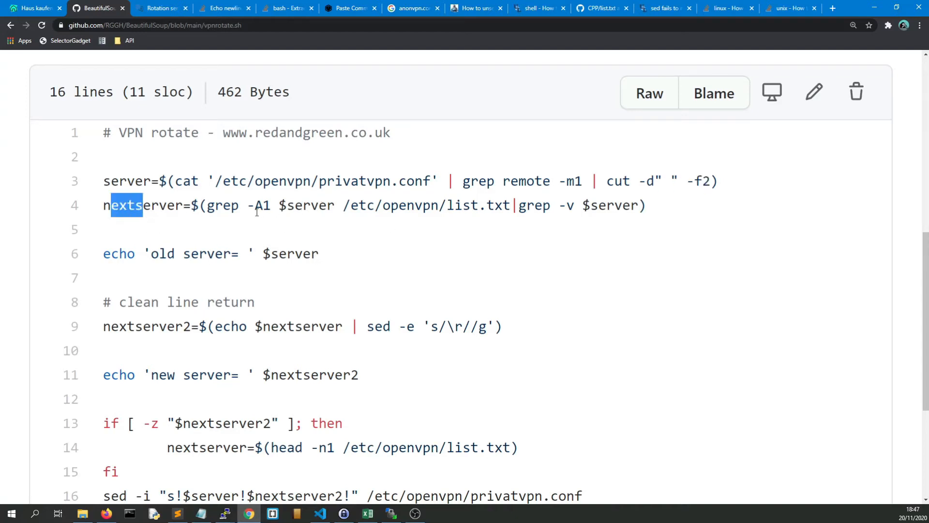
mouse_move(366, 206)
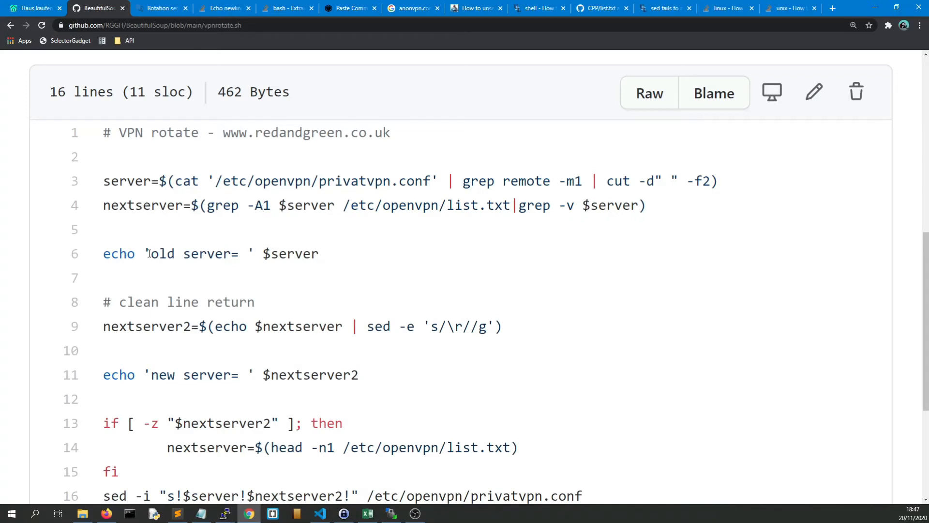
scroll("down", 3)
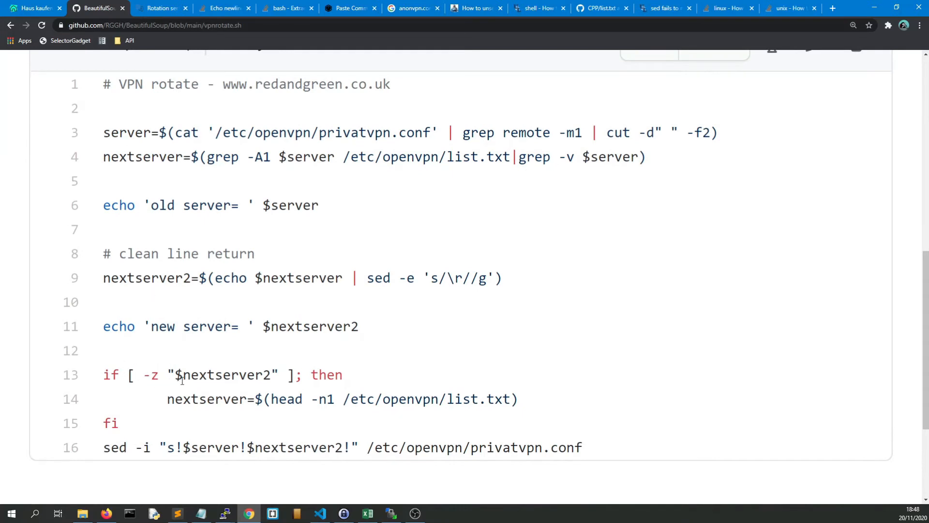
mouse_move(159, 375)
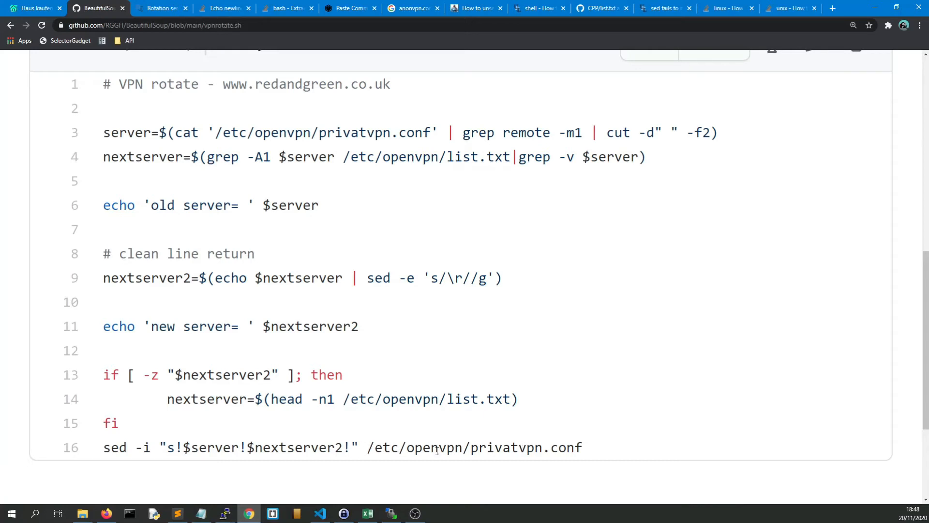
mouse_move(440, 442)
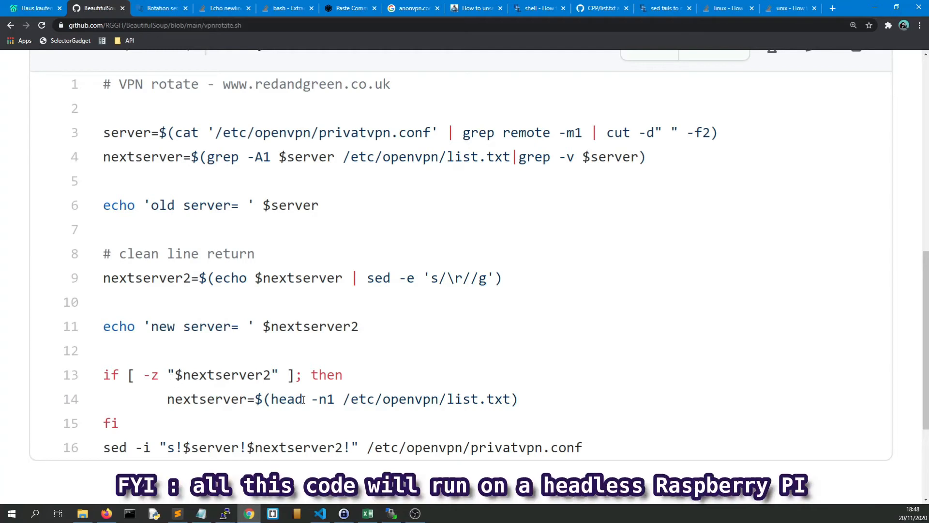
mouse_move(204, 387)
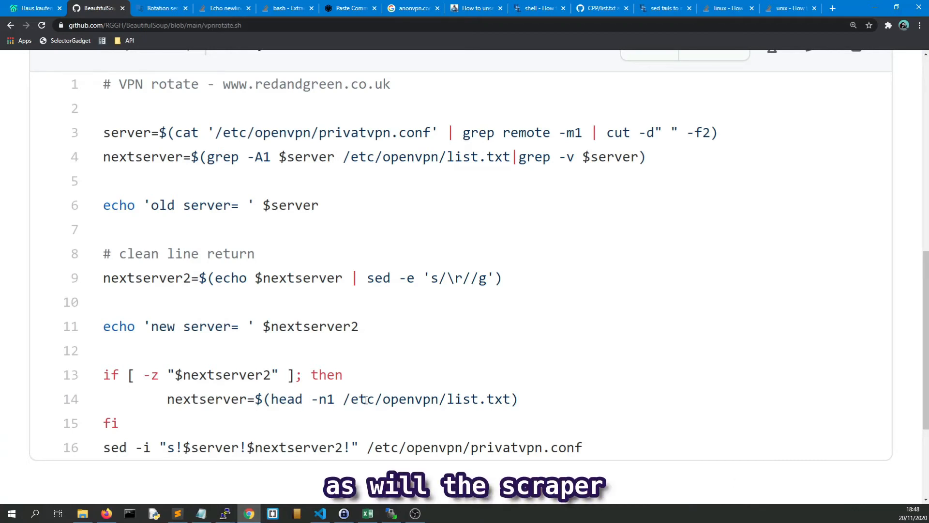
mouse_move(209, 389)
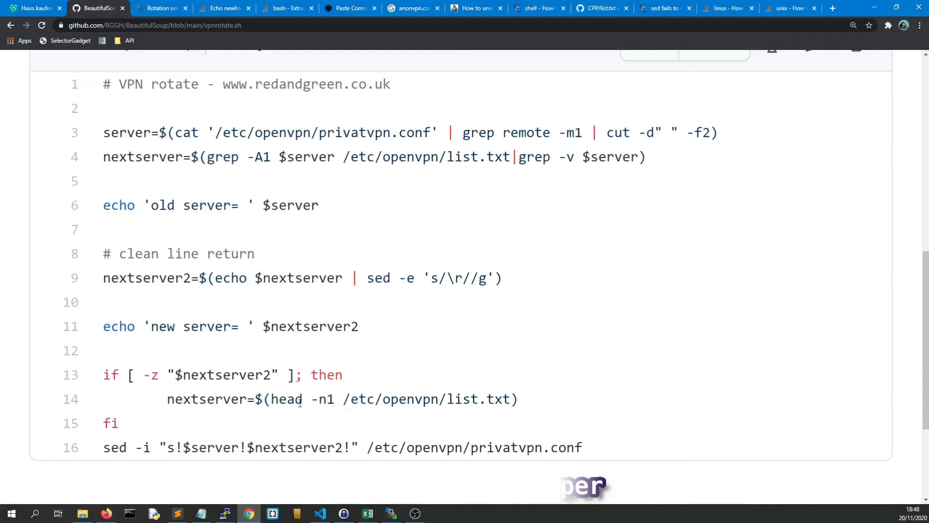
mouse_move(498, 402)
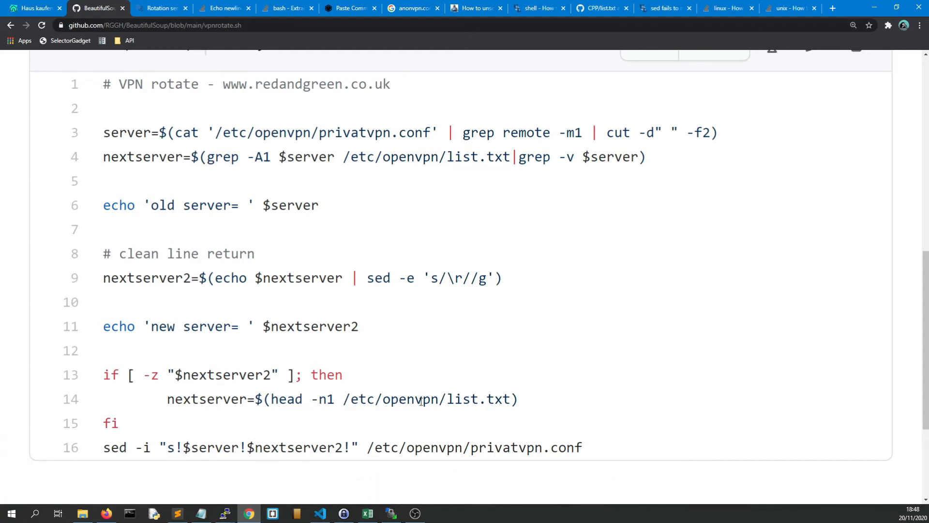
left_click(367, 514)
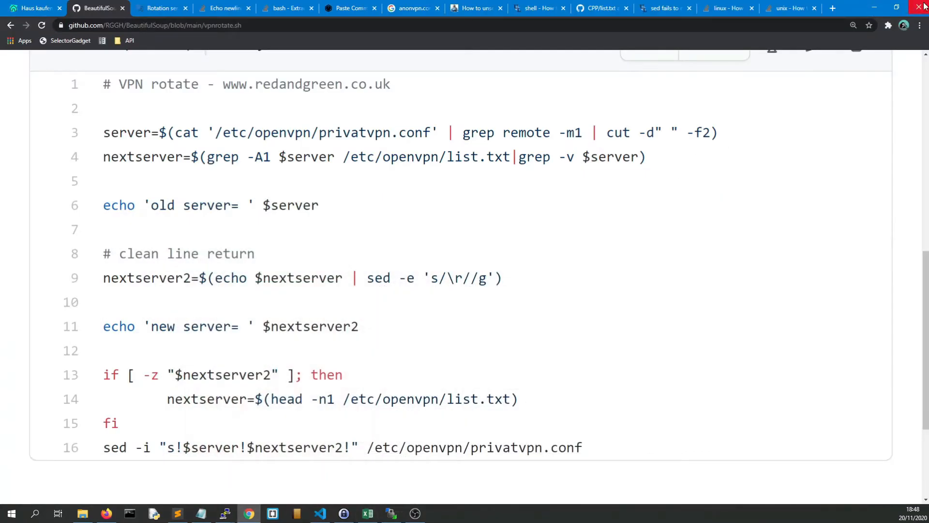
scroll("down", 3)
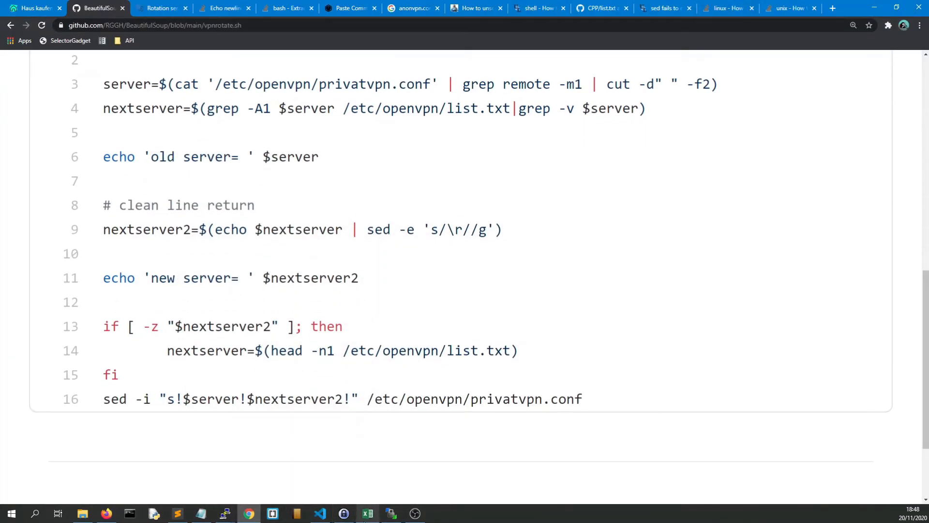
mouse_move(224, 513)
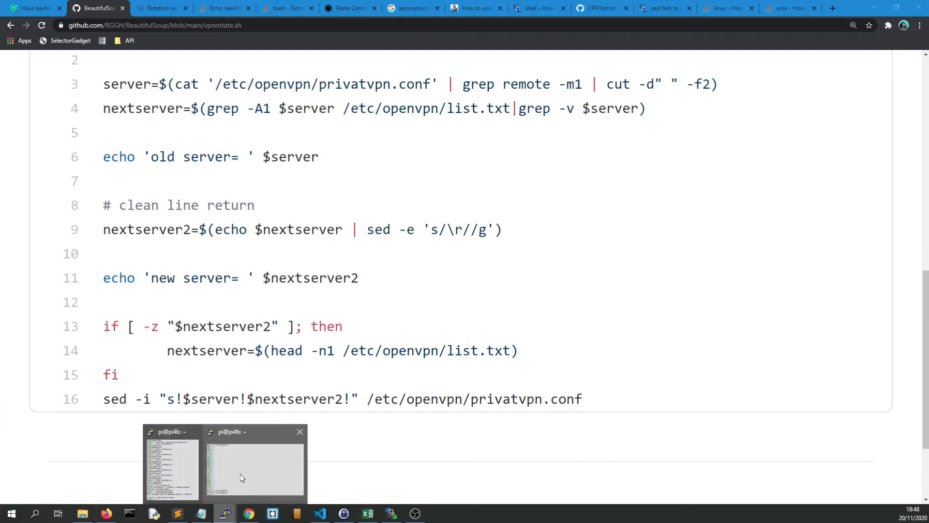
- Run sudo ./vpnrotate.sh three times on the Pi, cycling servers through to pa-pan.pvdata.host
left_click(254, 465)
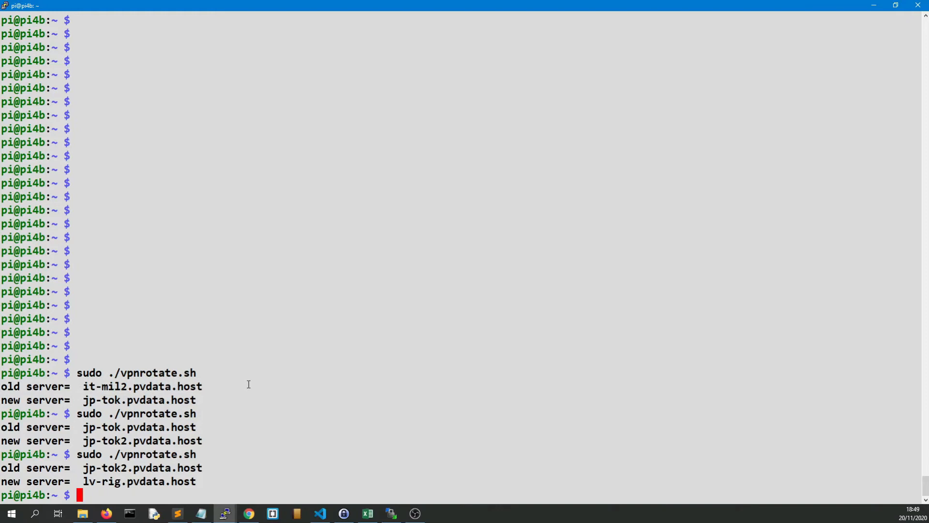
type("sudo ./vpnrotate.sh")
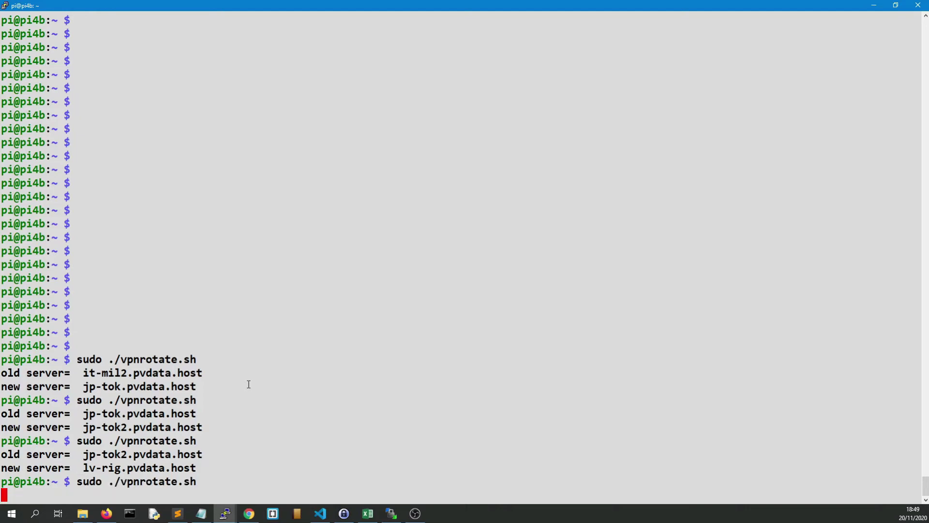
key("Return")
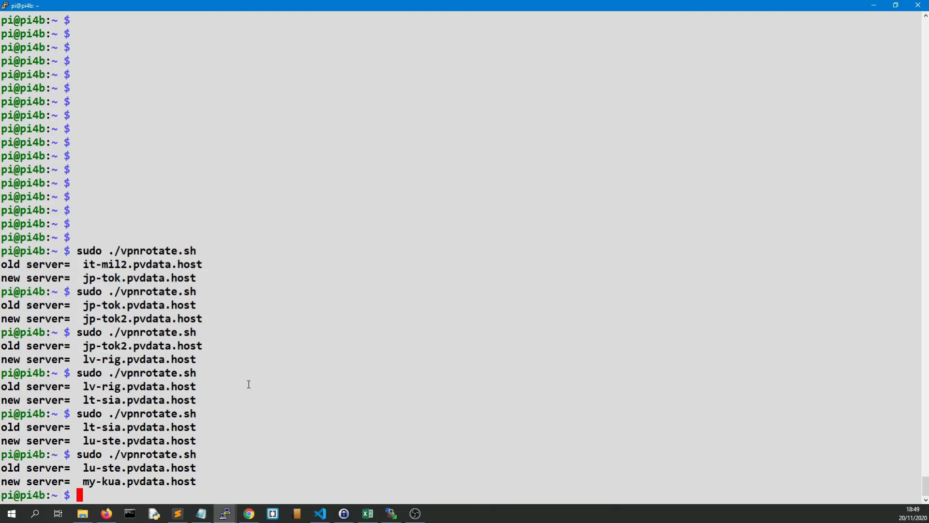
type("sudo ./vpnrotate.sh")
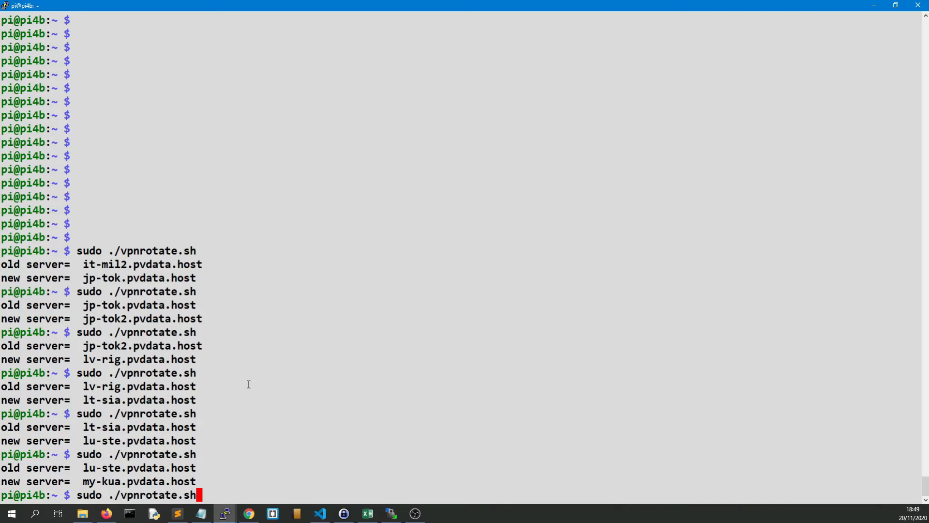
key("Return")
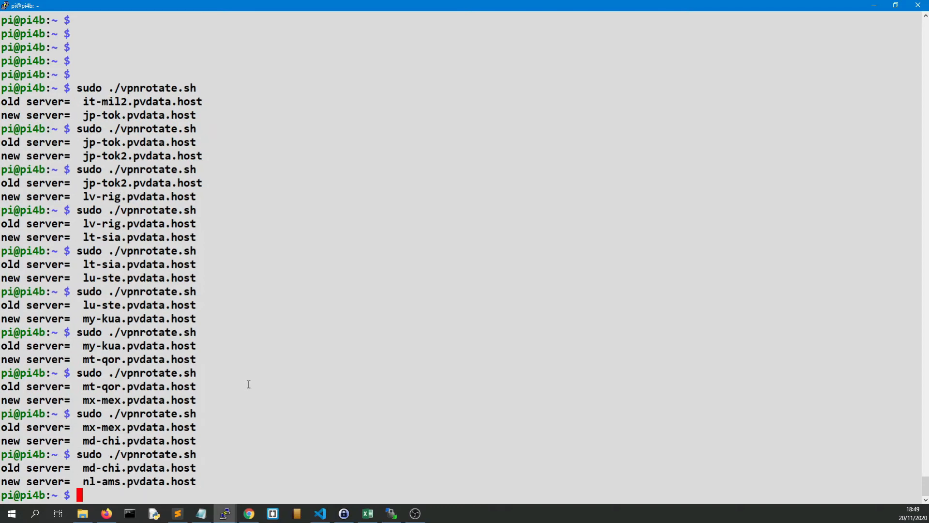
key("Enter")
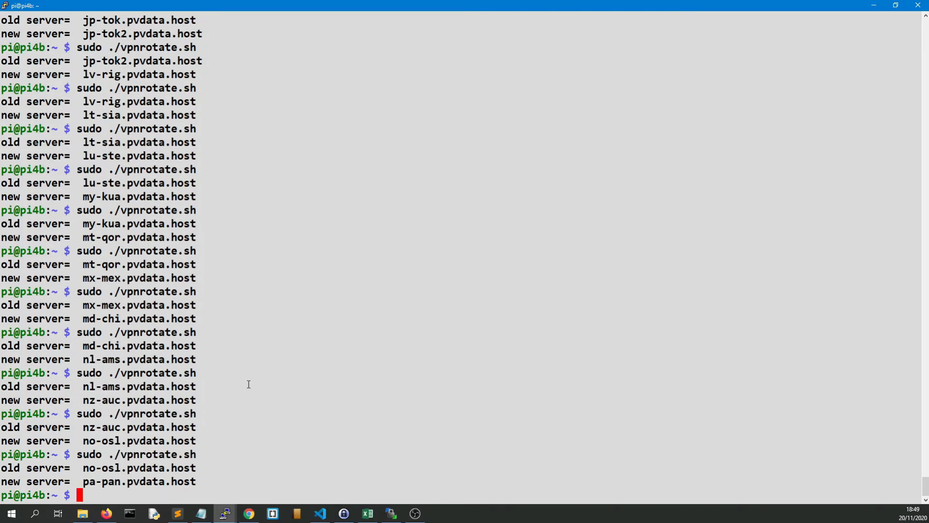
mouse_move(810, 86)
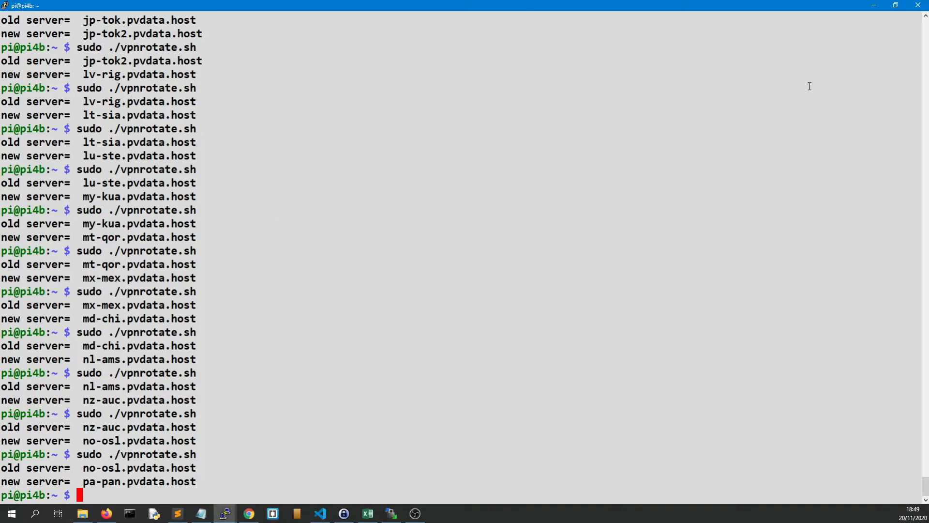
left_click(248, 512)
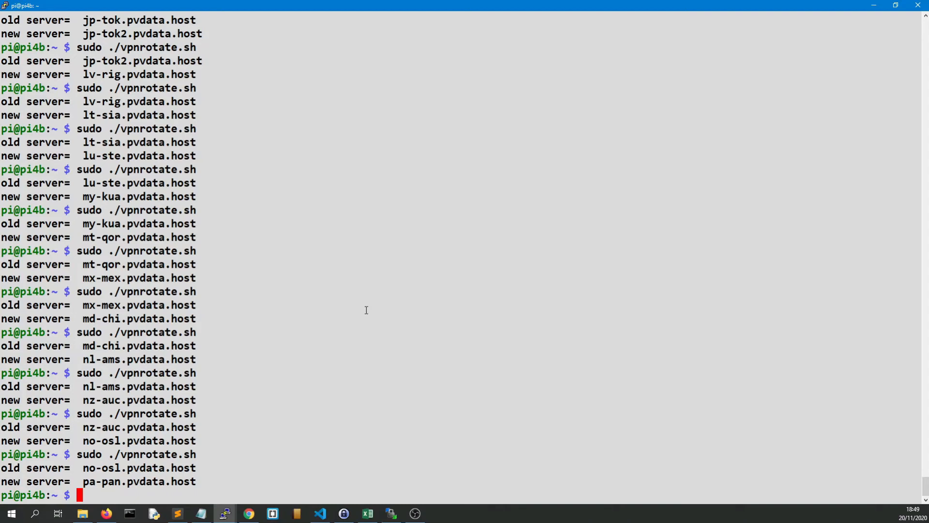
type("sudo chmod a+x vpnrotate.sh")
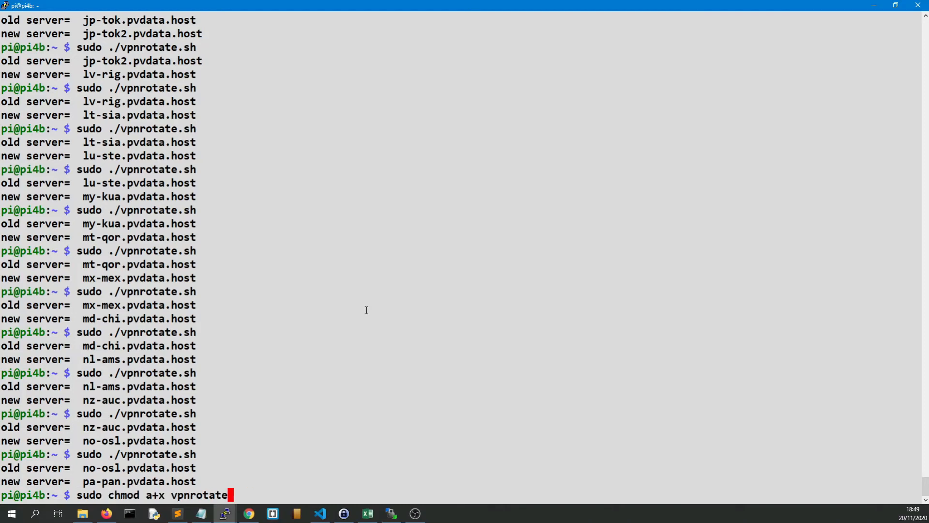
type("./")
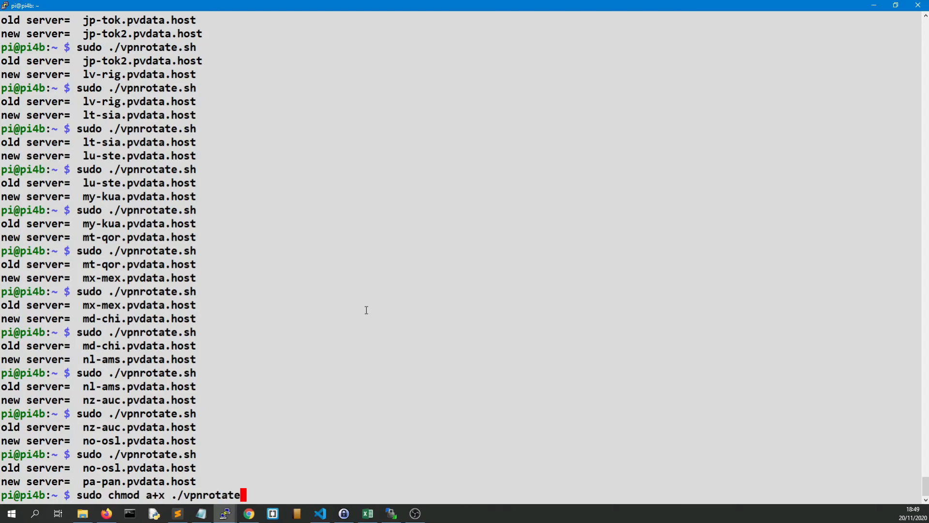
type("sudo nano /etc/openvpn/privatvpn.conf")
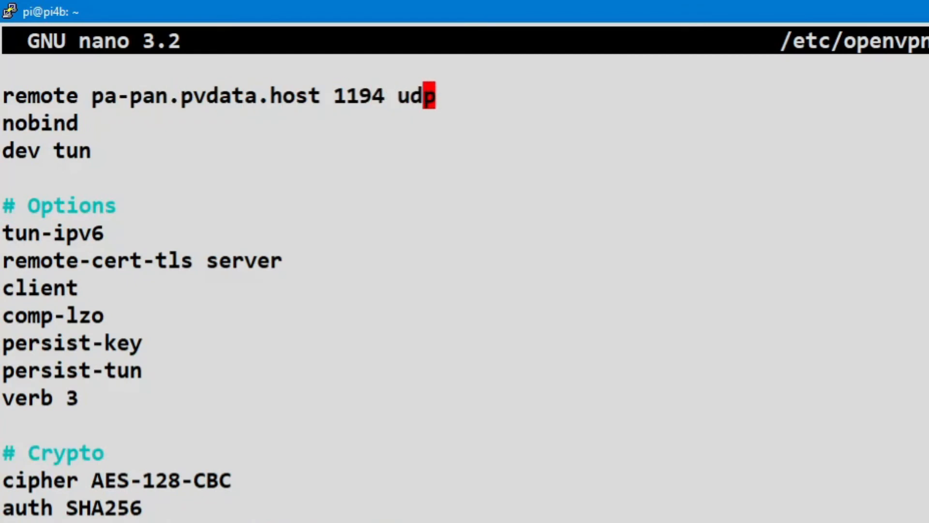
key("Left")
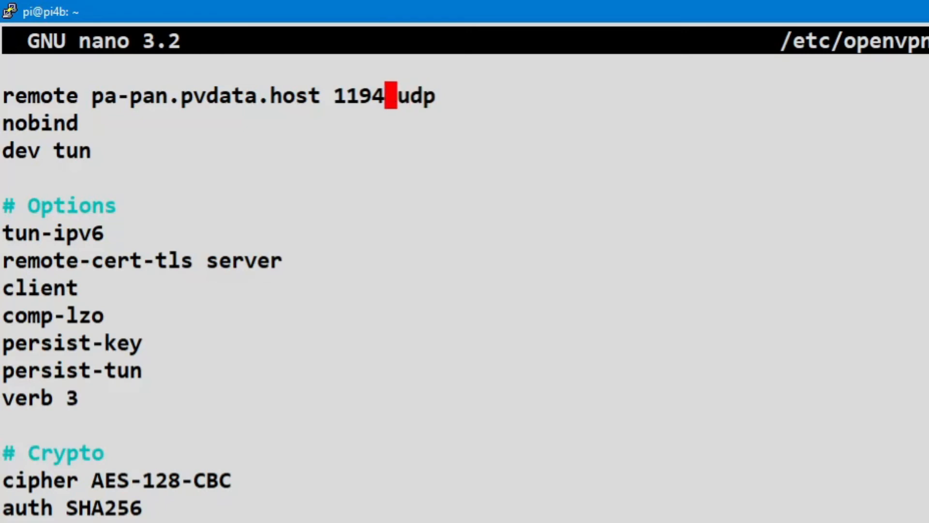
key("Right")
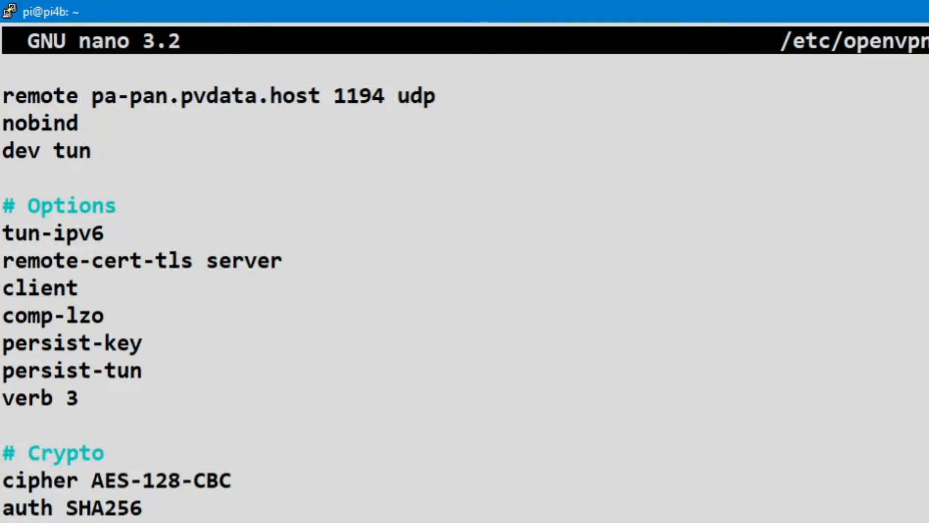
type("x")
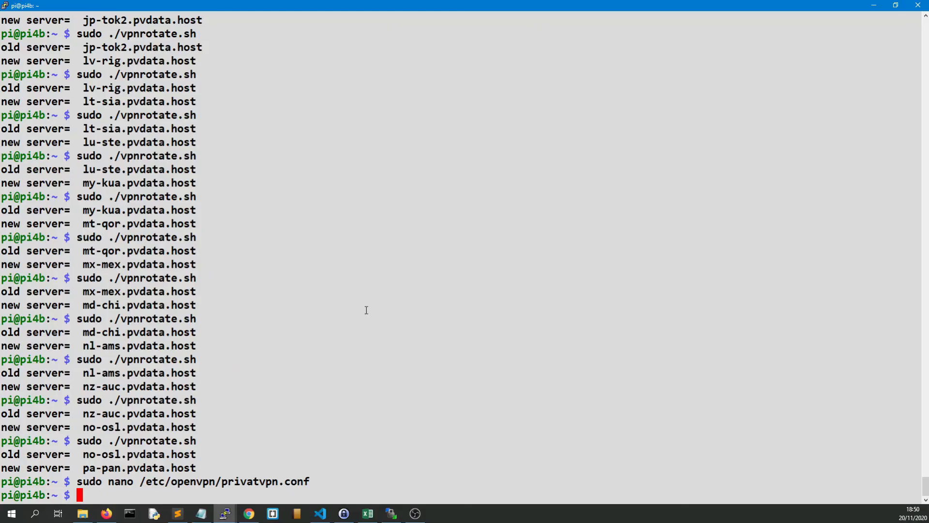
type("sudo ./vpnrotate.sh")
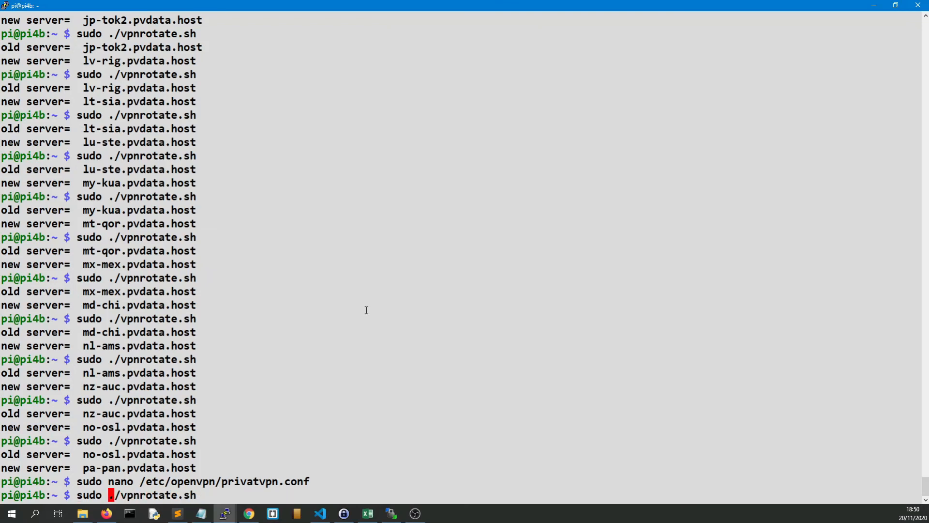
type("micro")
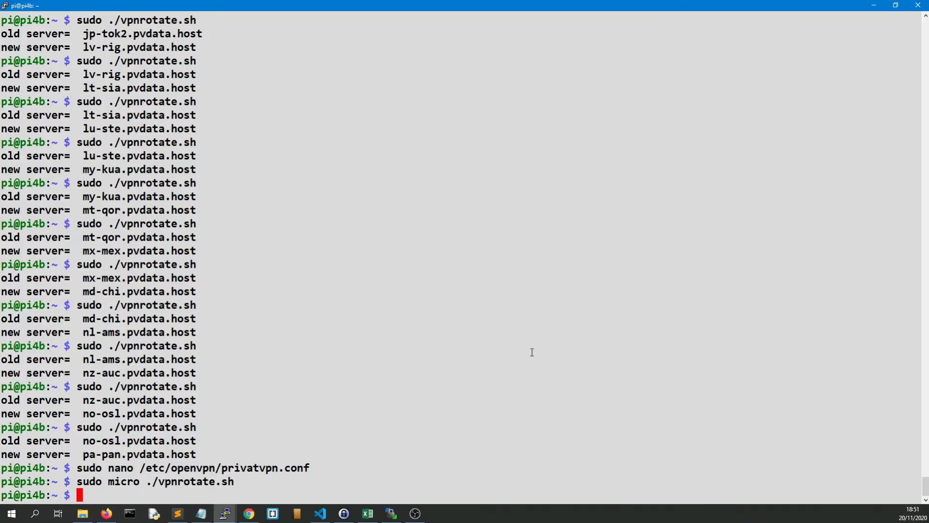
- Scroll down the PrivatVPN server address column in the Excel spreadsheet
left_click(367, 514)
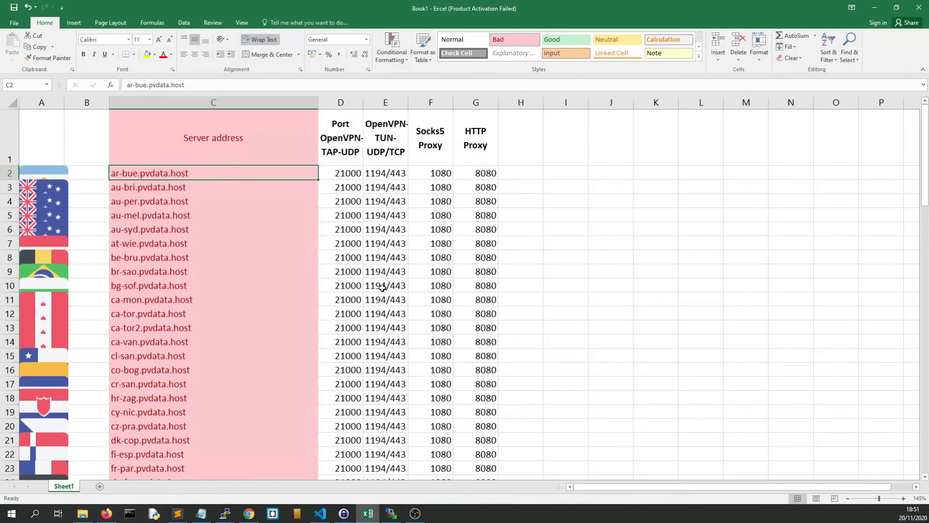
scroll("down", 3)
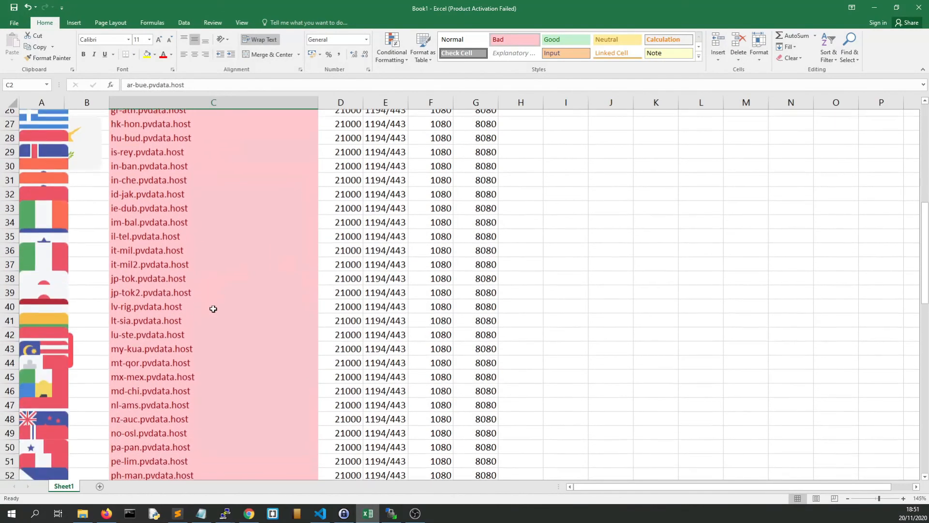
scroll("down", 3)
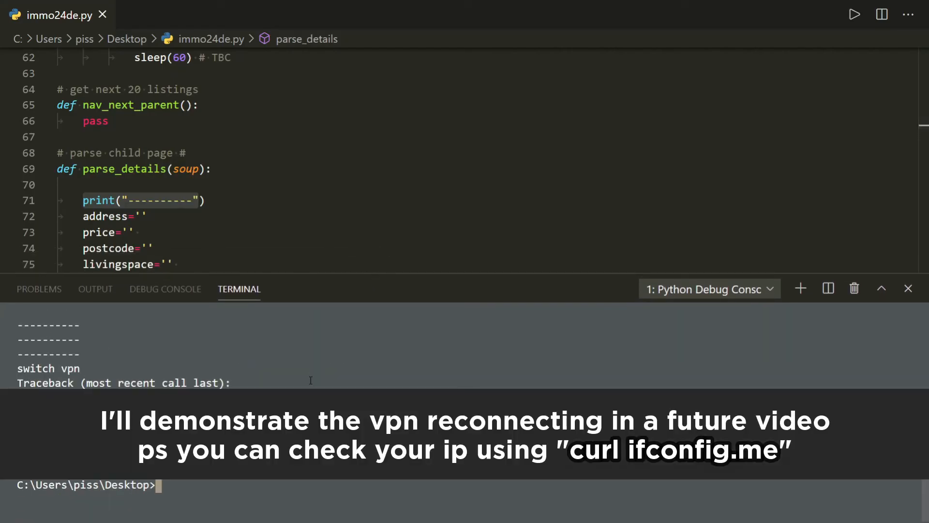
mouse_move(318, 318)
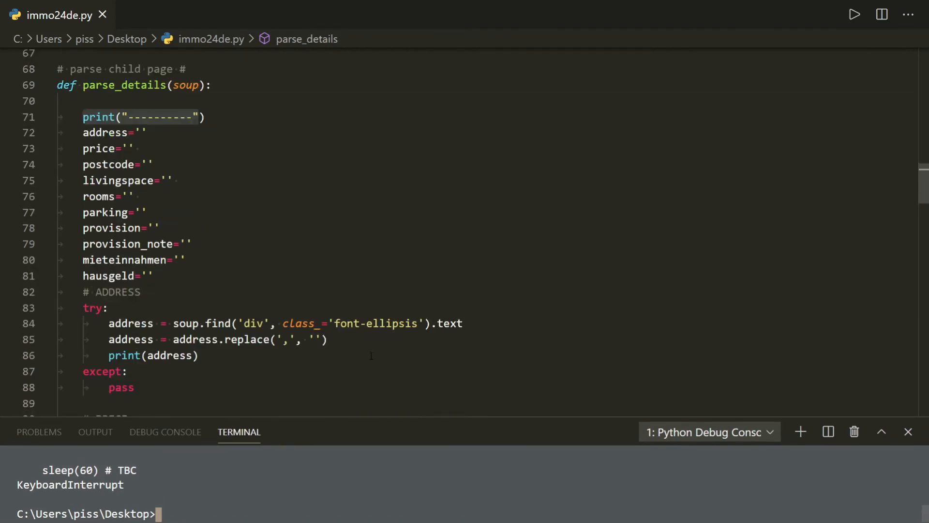
mouse_move(326, 425)
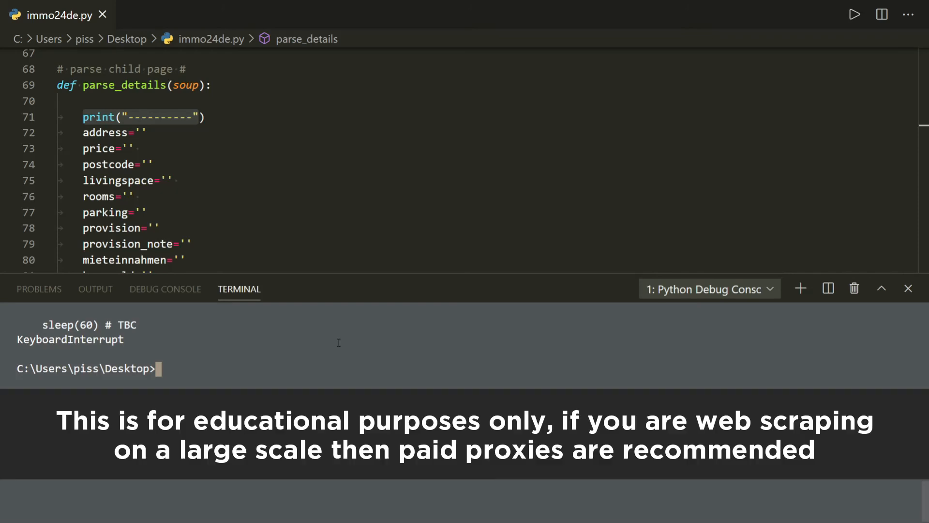
mouse_move(356, 274)
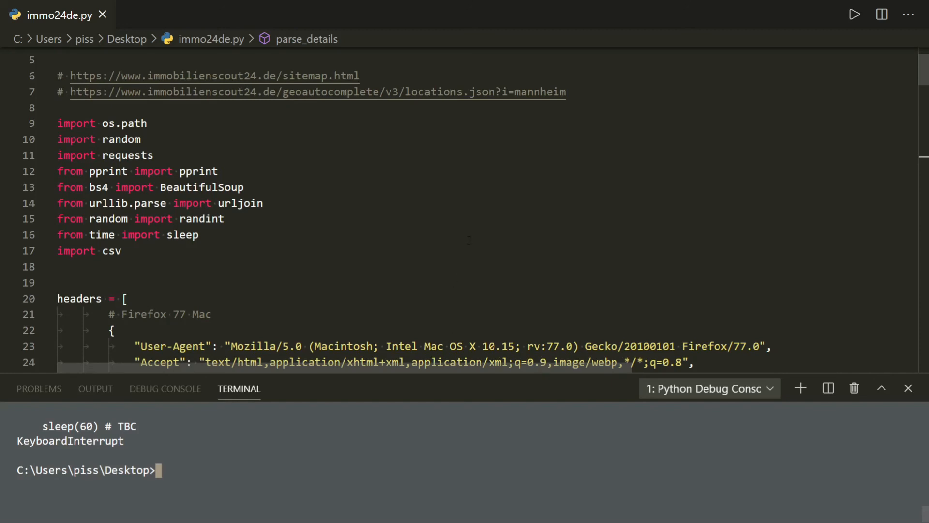
scroll("down", 3)
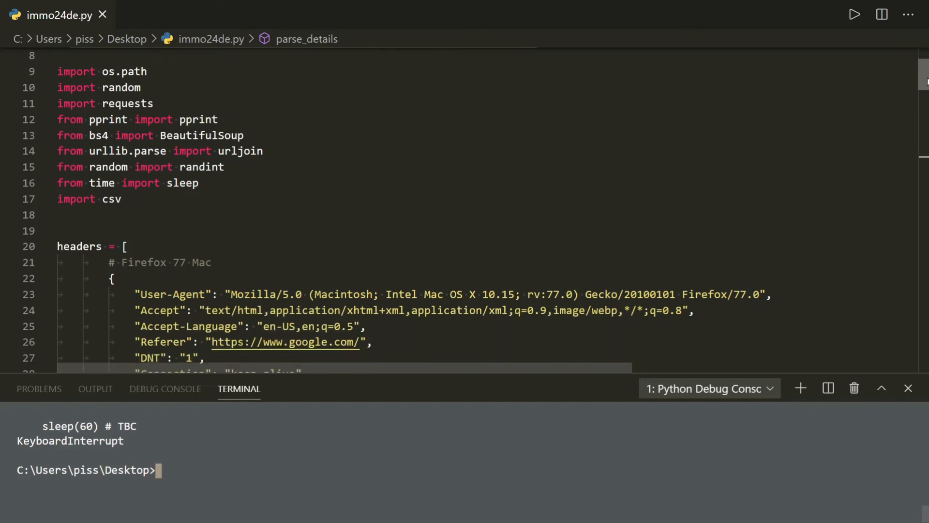
scroll("down", 3)
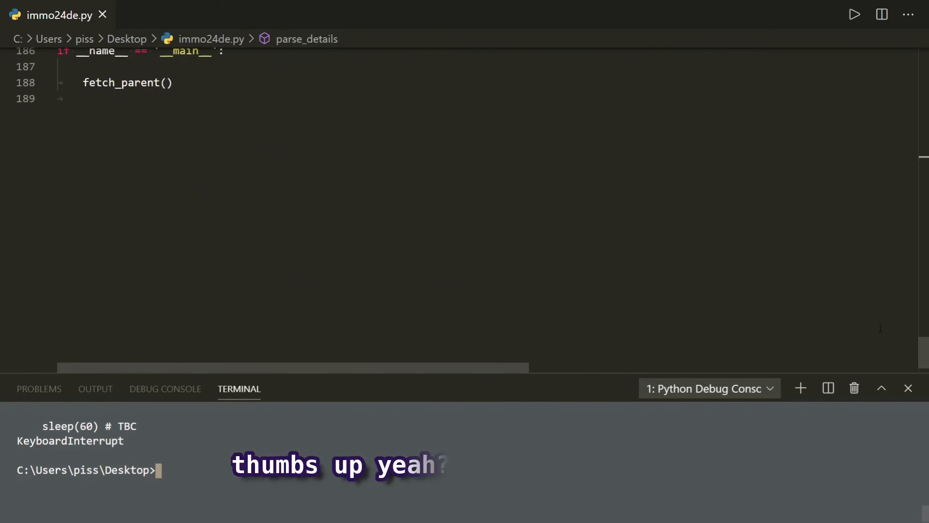